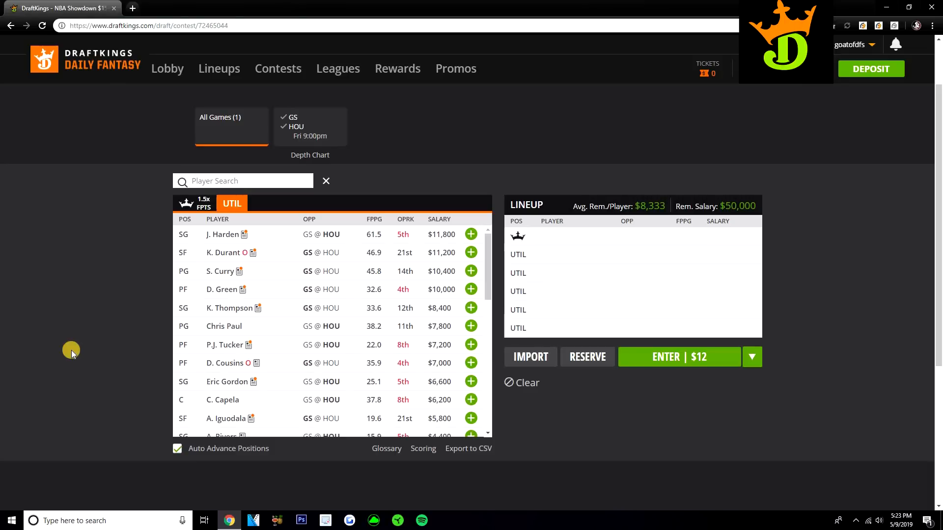
pyautogui.moveTo(152, 321)
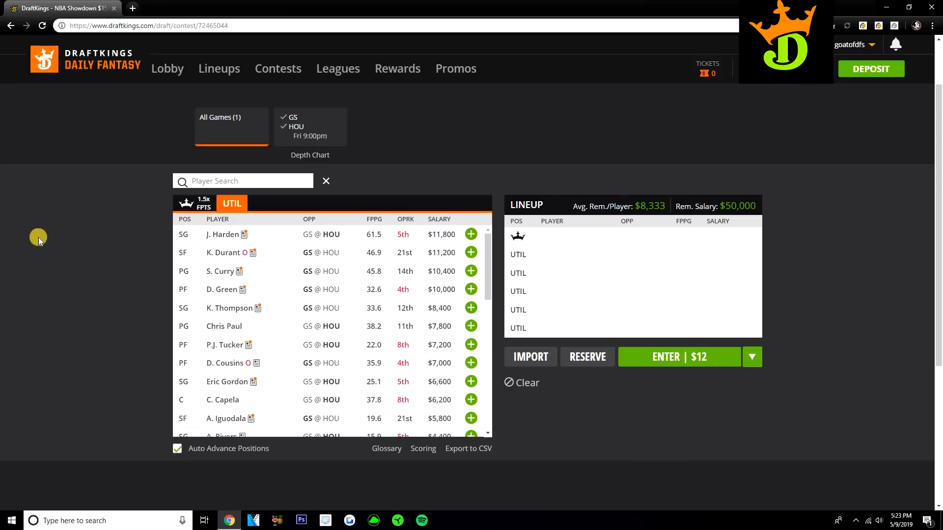
pyautogui.moveTo(35, 236)
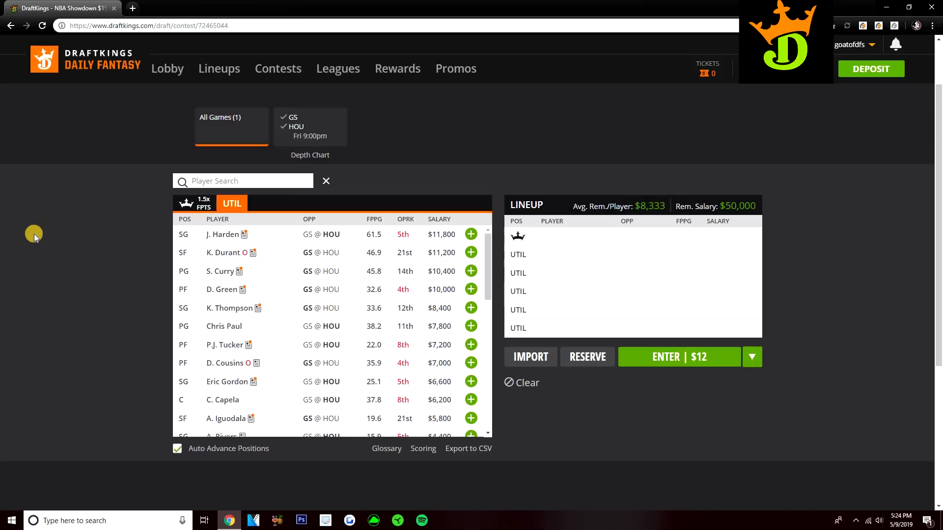
# Step: Switch the GS@HOU player pool to the 1.5x captain pricing view
pyautogui.click(195, 203)
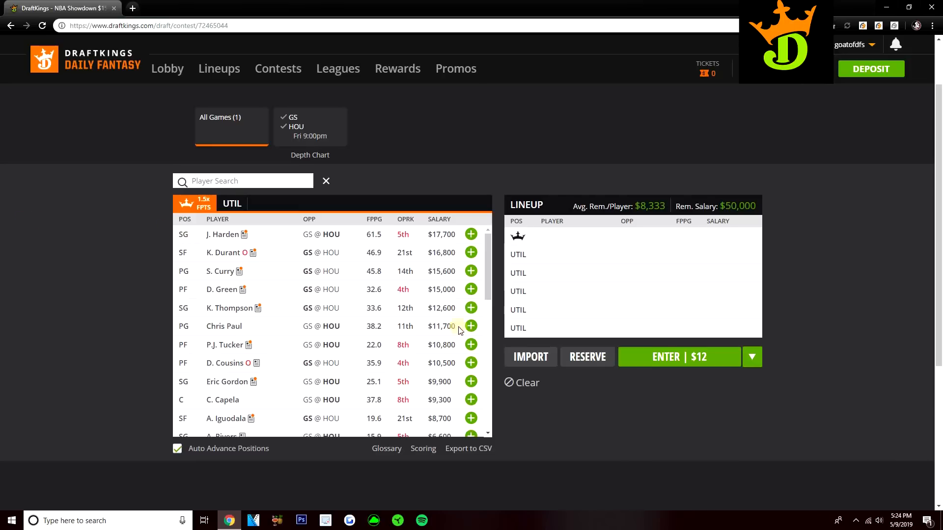
# Step: Draft K. Thompson as captain at $12,600 and S. Curry as the first utility player
pyautogui.click(471, 308)
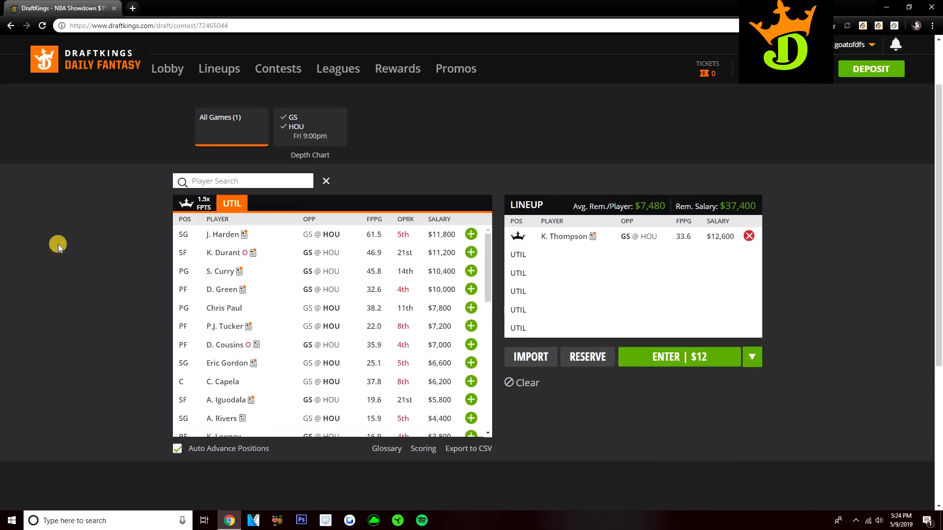
pyautogui.click(189, 207)
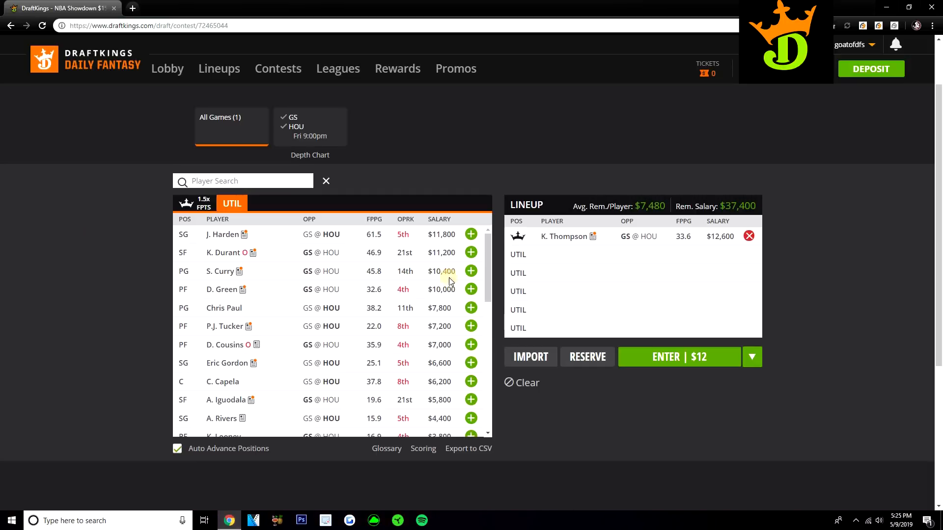
pyautogui.click(471, 271)
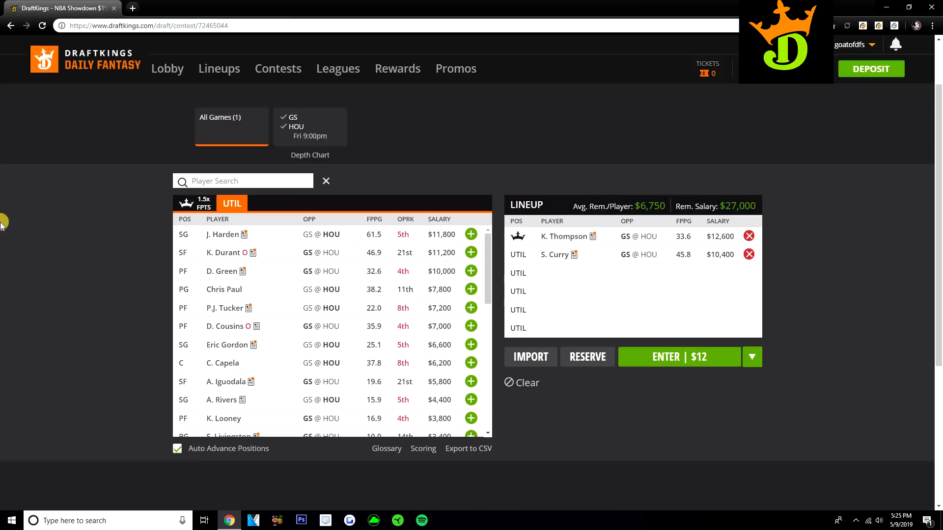
pyautogui.moveTo(27, 227)
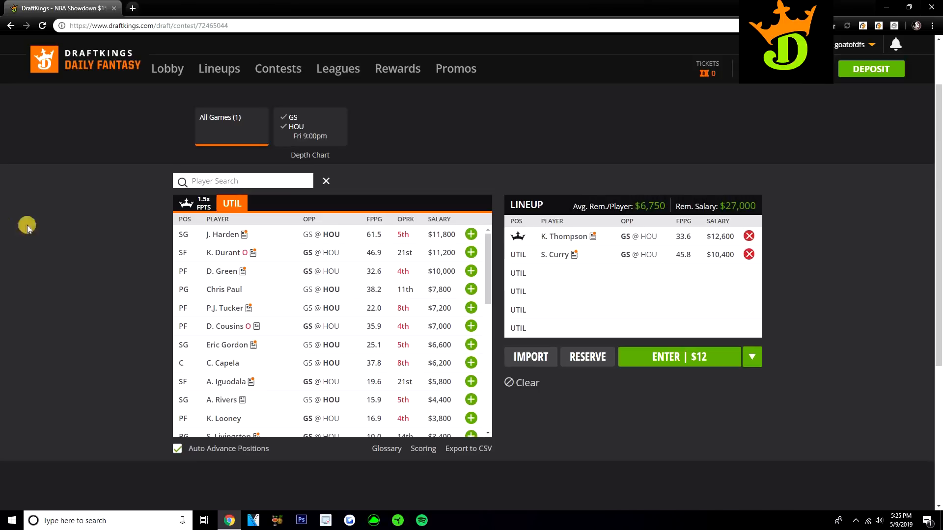
# Step: Add J. Harden and J. Jerebko to the utility slots, leaving $13,400 remaining
pyautogui.click(471, 233)
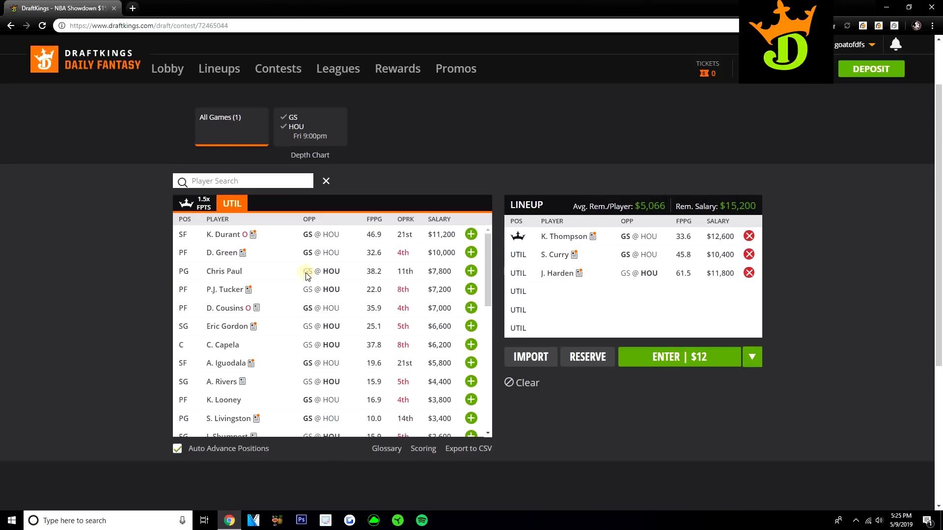
pyautogui.moveTo(317, 257)
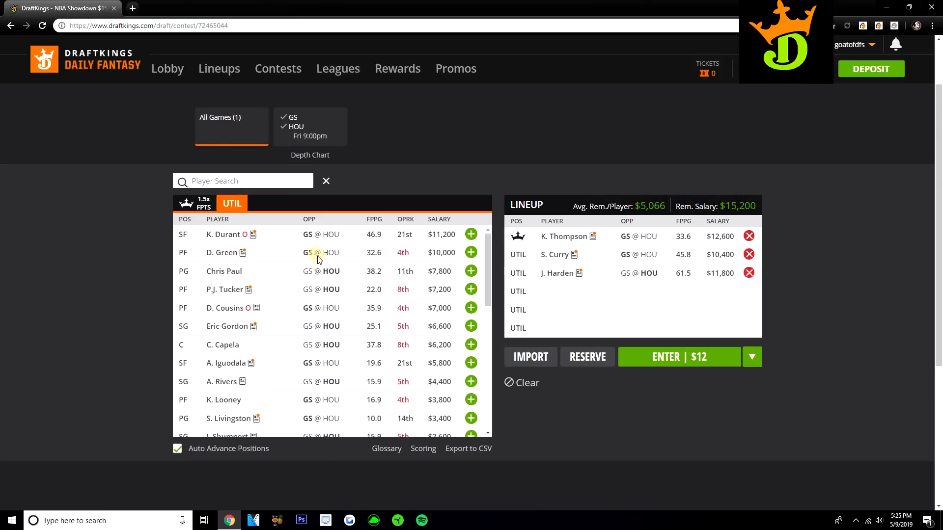
pyautogui.moveTo(294, 282)
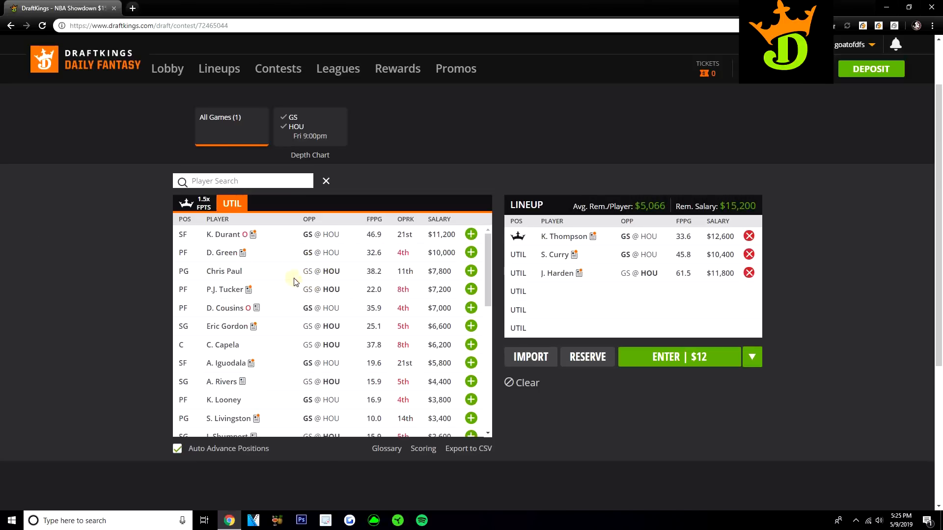
pyautogui.moveTo(294, 266)
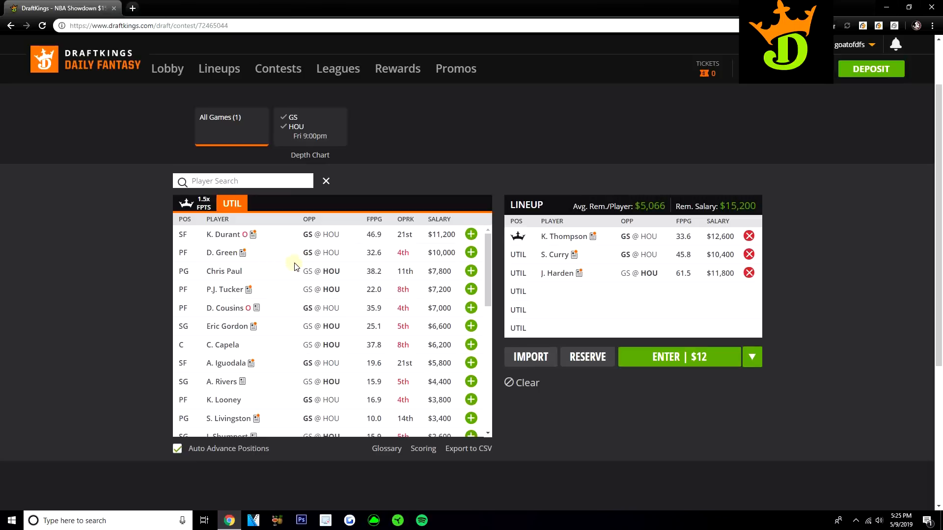
pyautogui.scroll(-3)
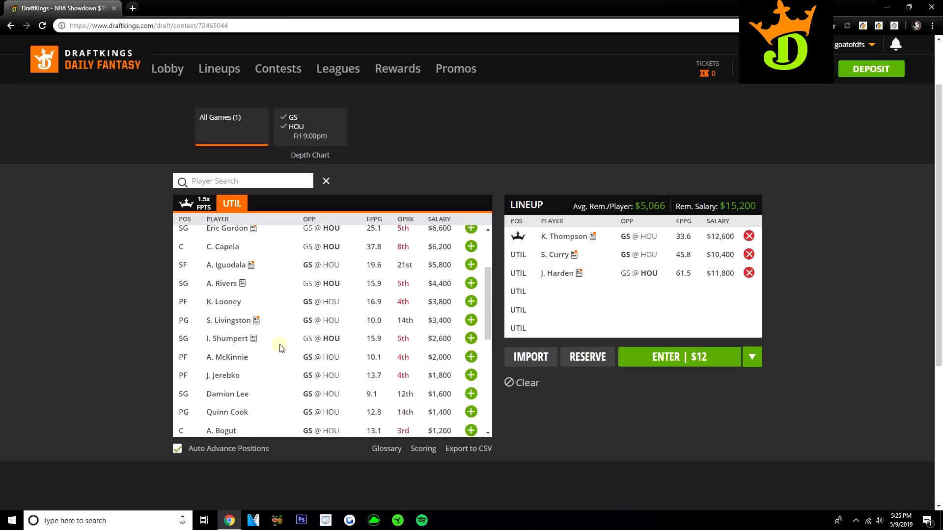
pyautogui.moveTo(426, 389)
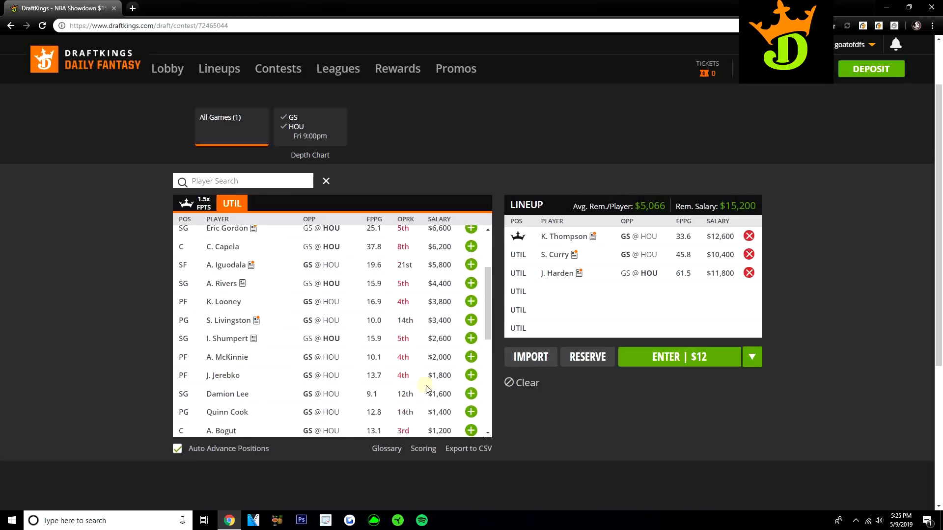
pyautogui.moveTo(359, 381)
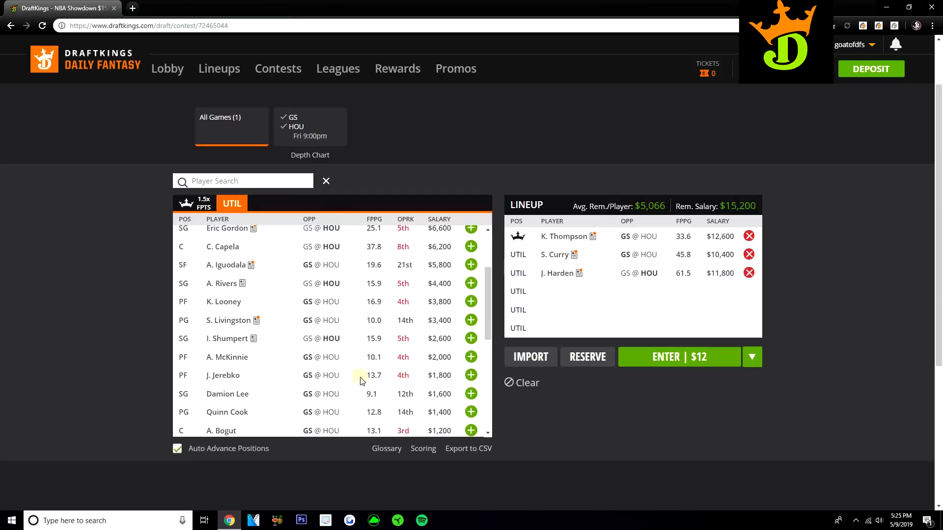
pyautogui.moveTo(338, 377)
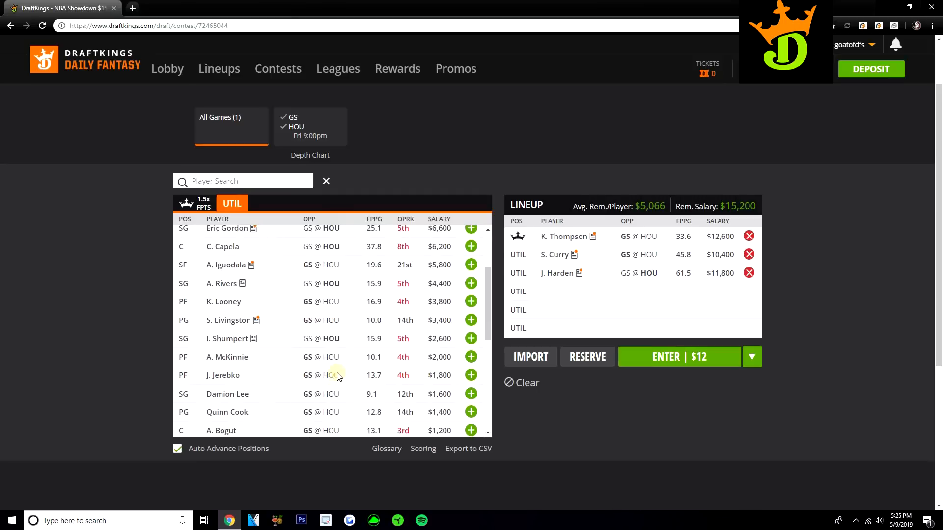
pyautogui.moveTo(339, 381)
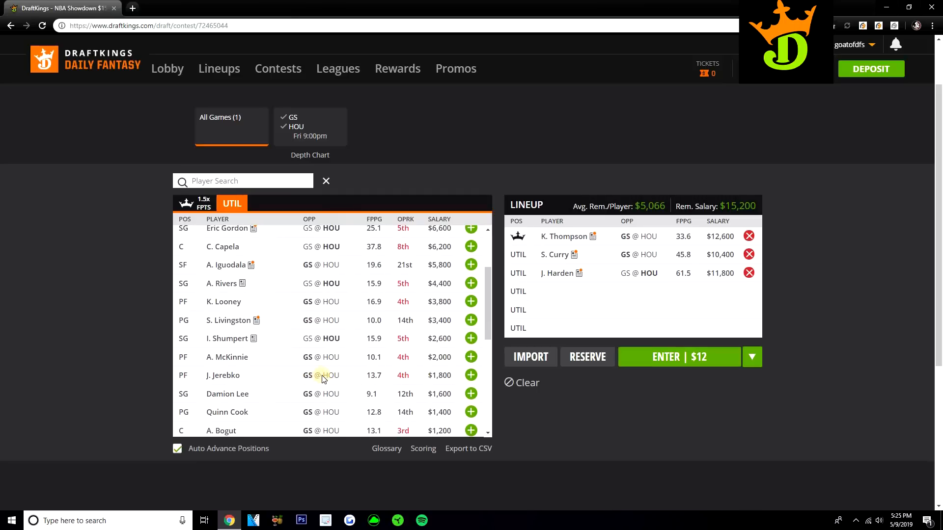
pyautogui.moveTo(267, 365)
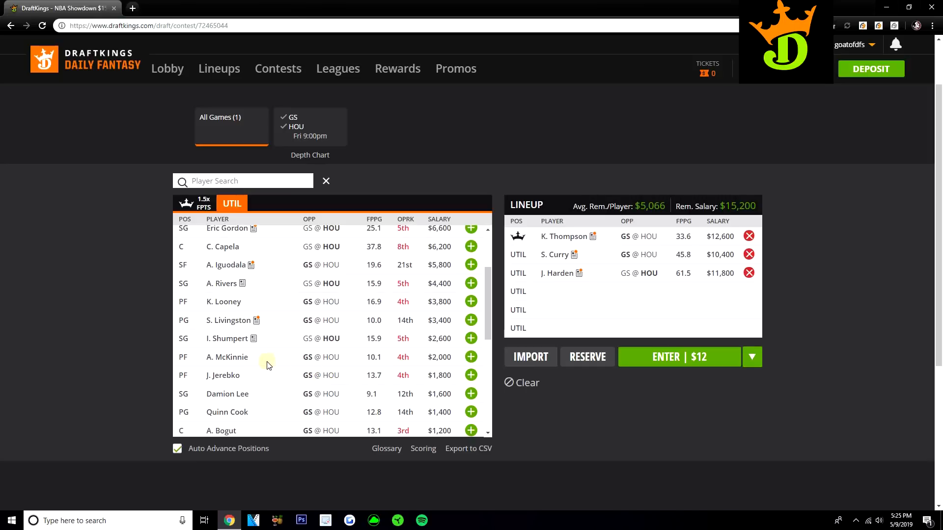
pyautogui.moveTo(271, 365)
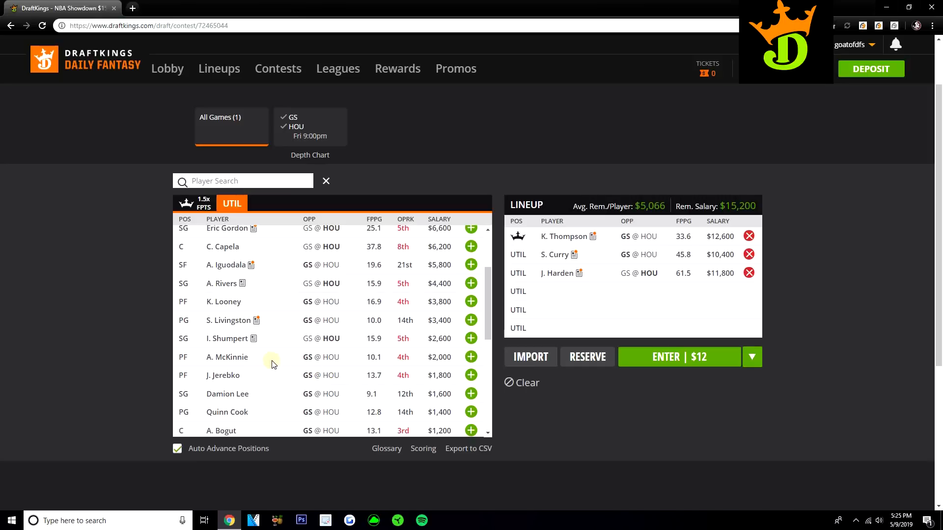
pyautogui.moveTo(273, 360)
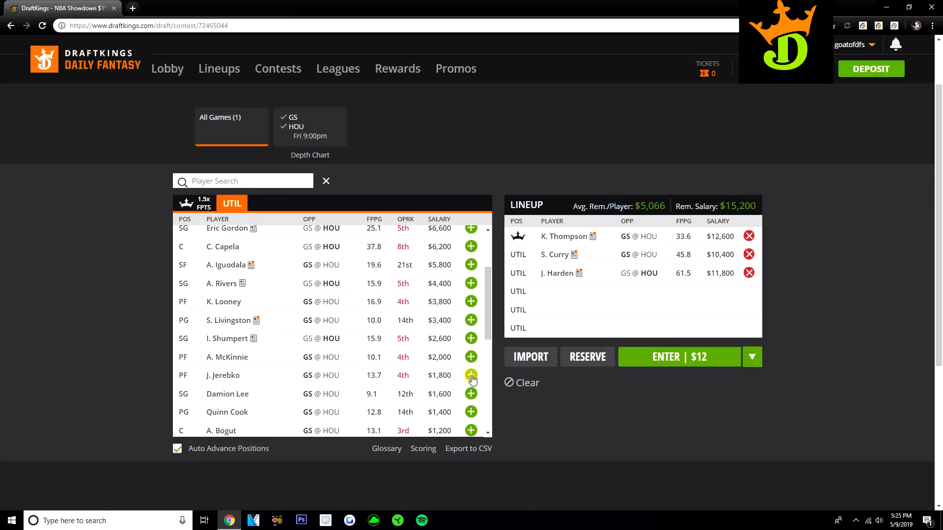
pyautogui.click(471, 375)
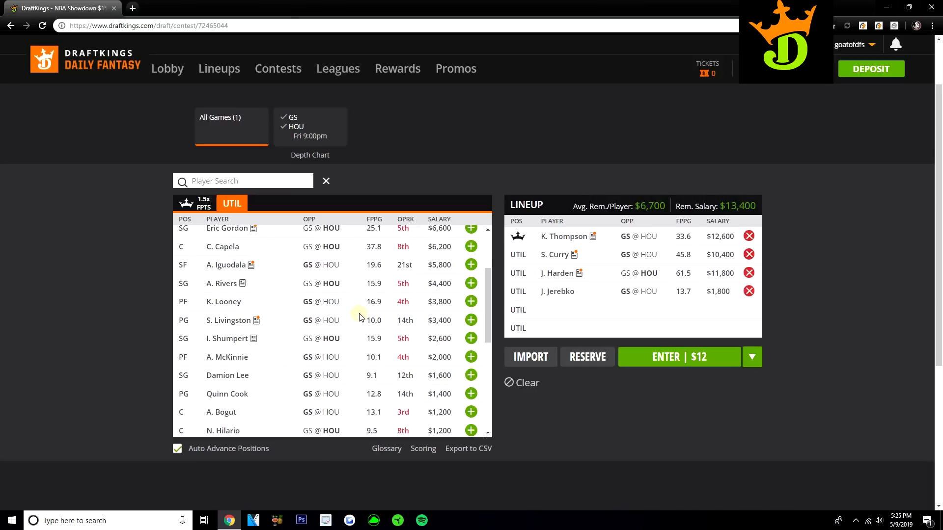
pyautogui.scroll(3)
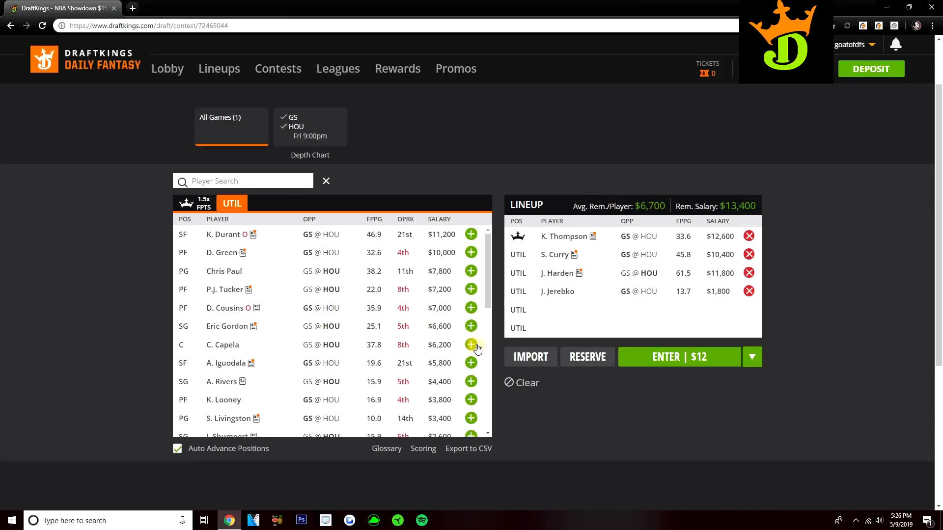
# Step: Add C. Capela to the lineup and immediately remove him again
pyautogui.click(471, 345)
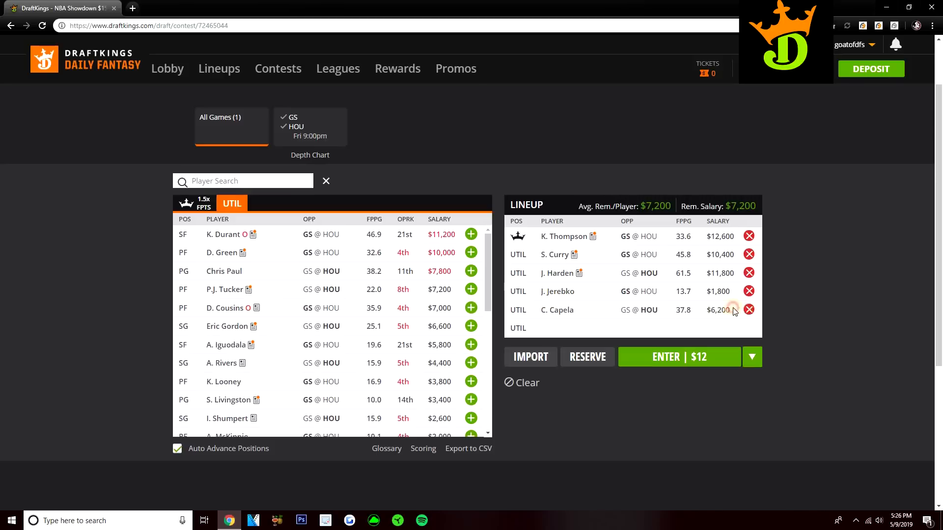
pyautogui.click(748, 309)
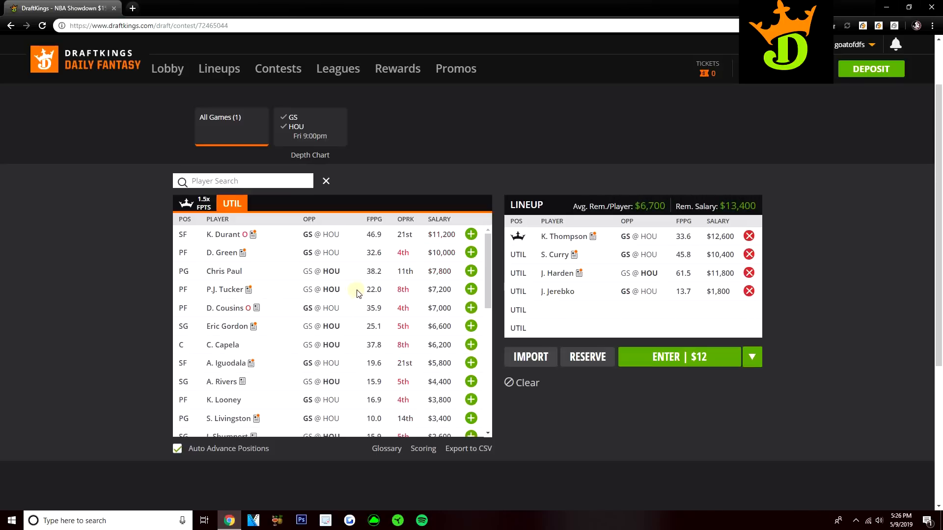
pyautogui.moveTo(471, 363)
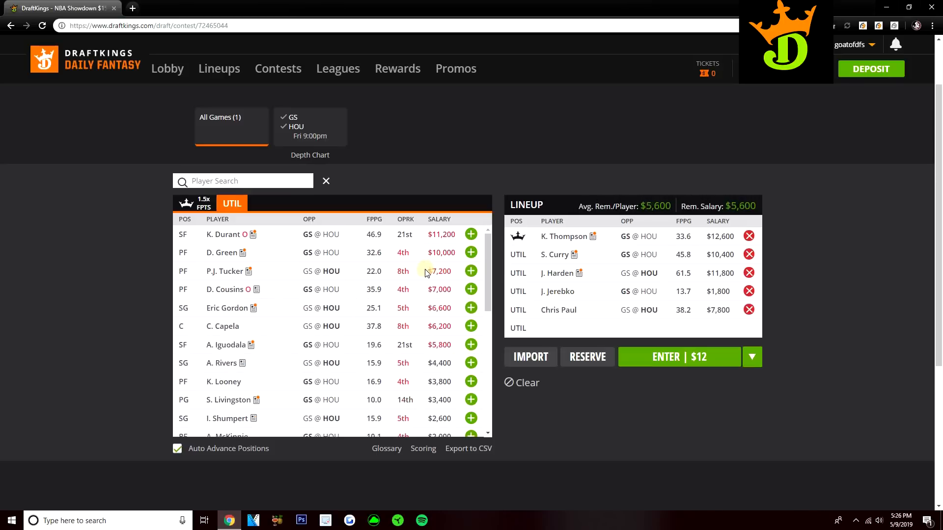
pyautogui.moveTo(443, 358)
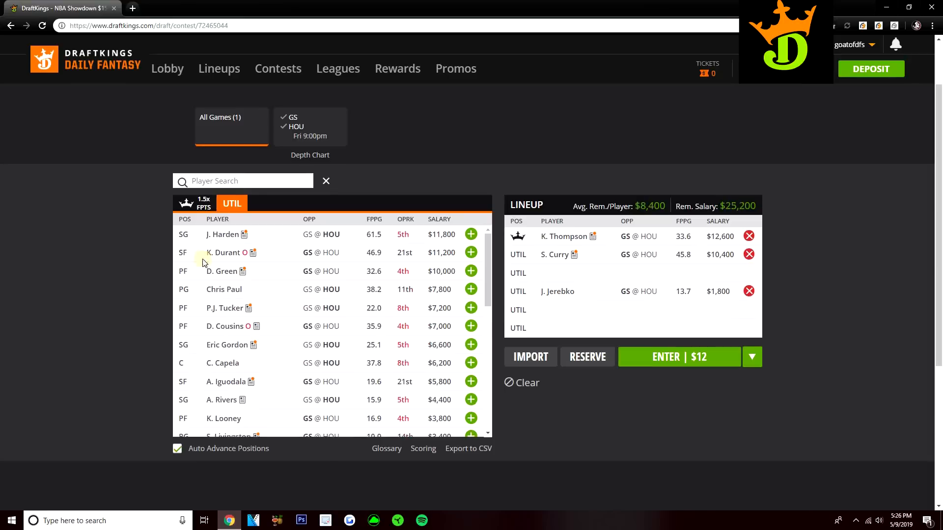
pyautogui.moveTo(153, 300)
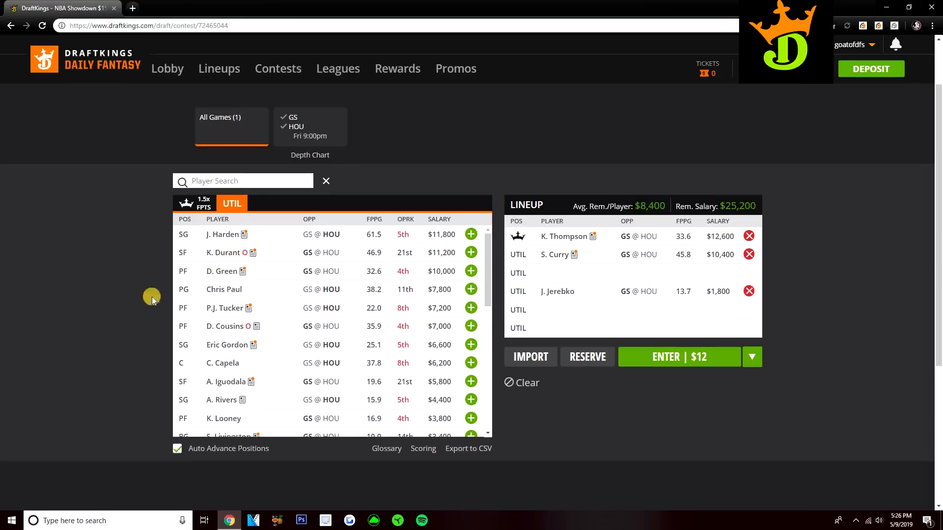
pyautogui.moveTo(50, 307)
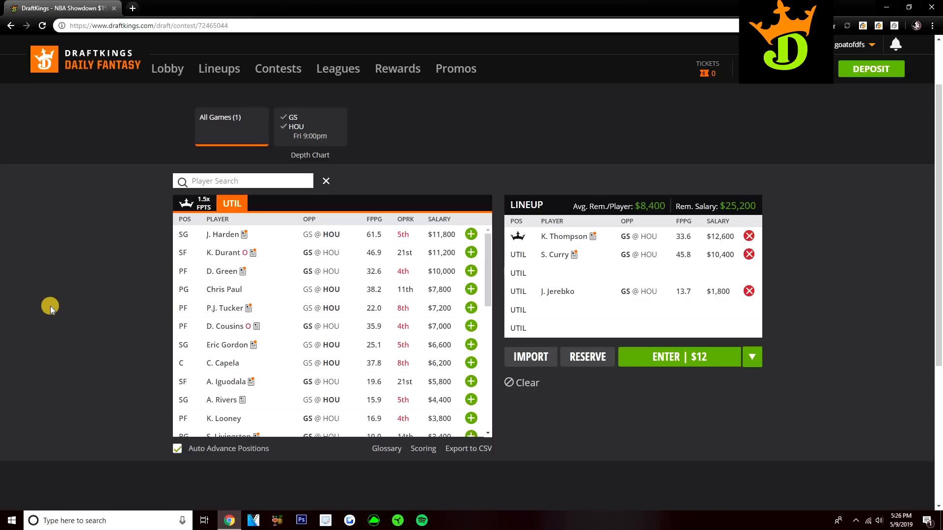
pyautogui.moveTo(231, 285)
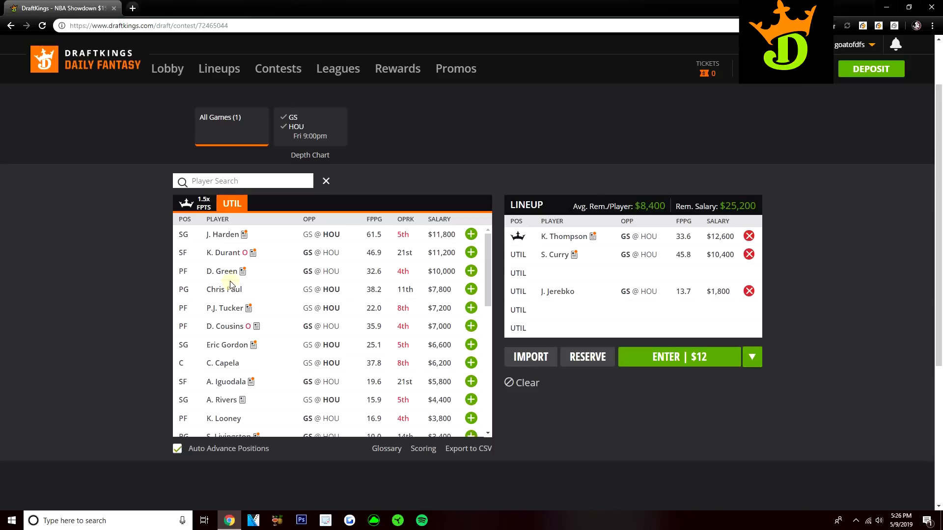
# Step: View Draymond Green's player card on his recent 10-game log
pyautogui.click(223, 271)
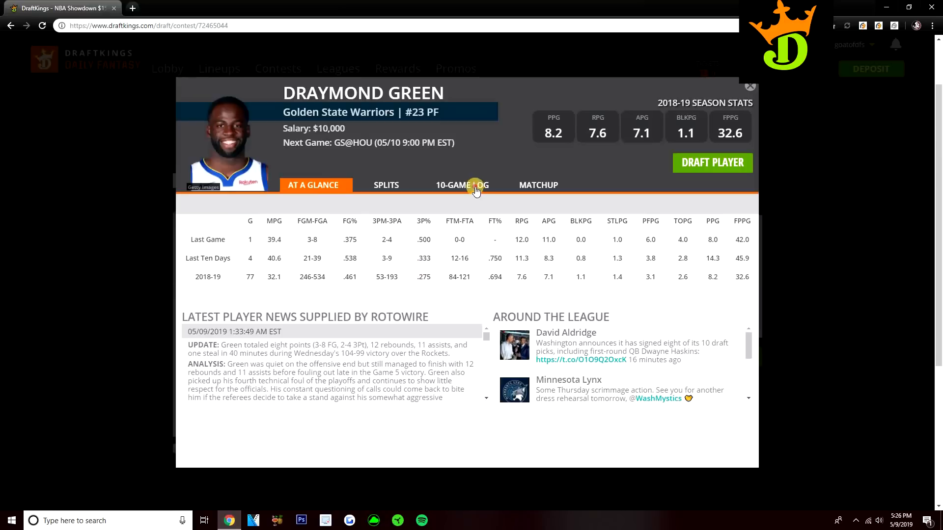
pyautogui.click(462, 184)
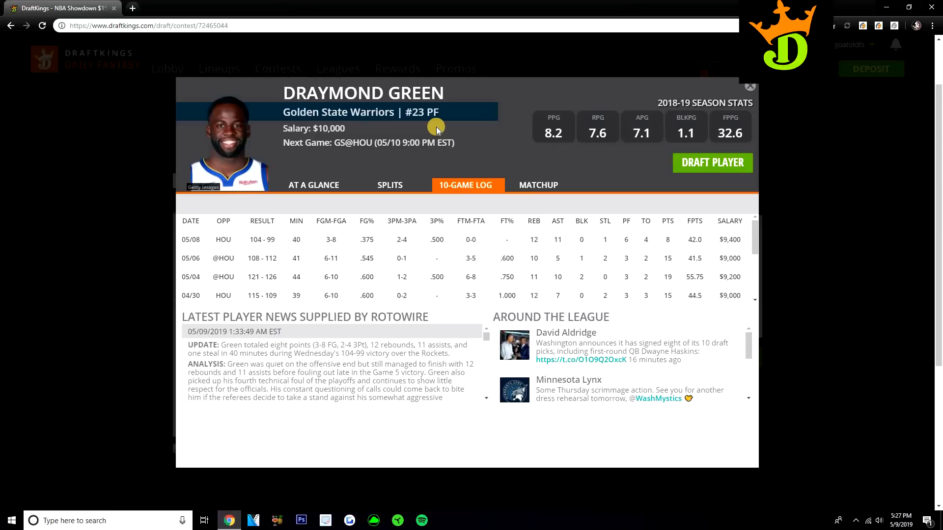
pyautogui.moveTo(554, 120)
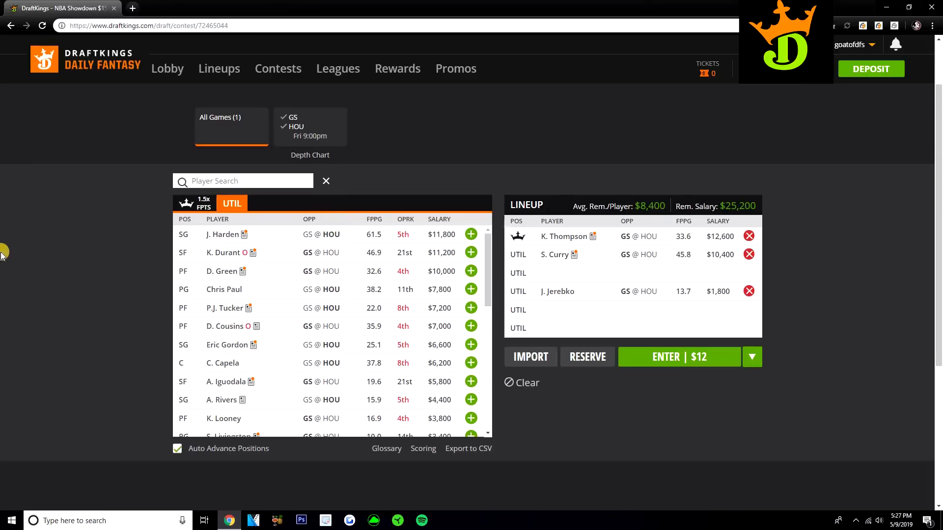
pyautogui.moveTo(11, 267)
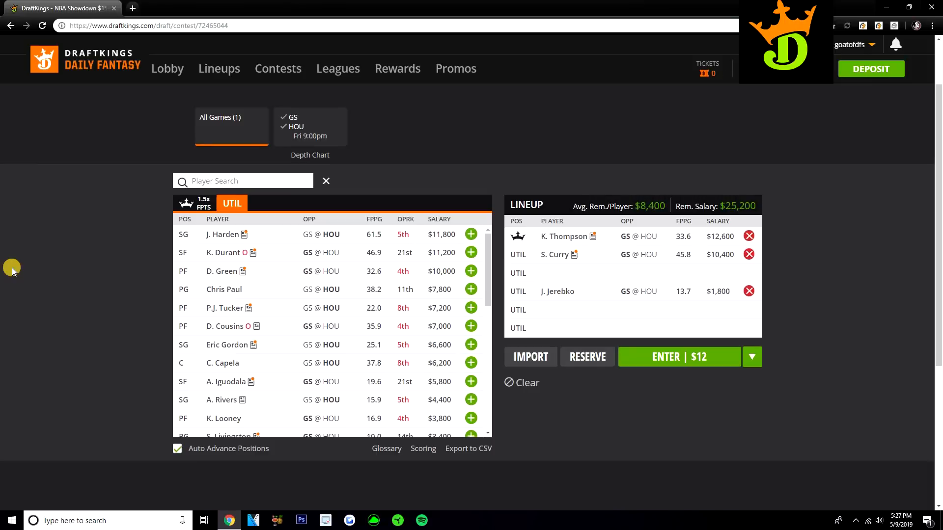
pyautogui.moveTo(24, 266)
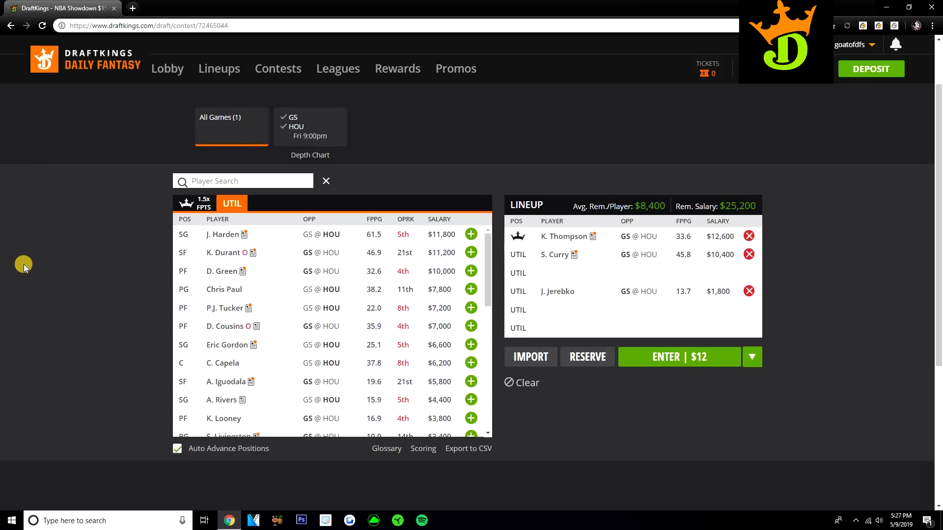
pyautogui.click(224, 289)
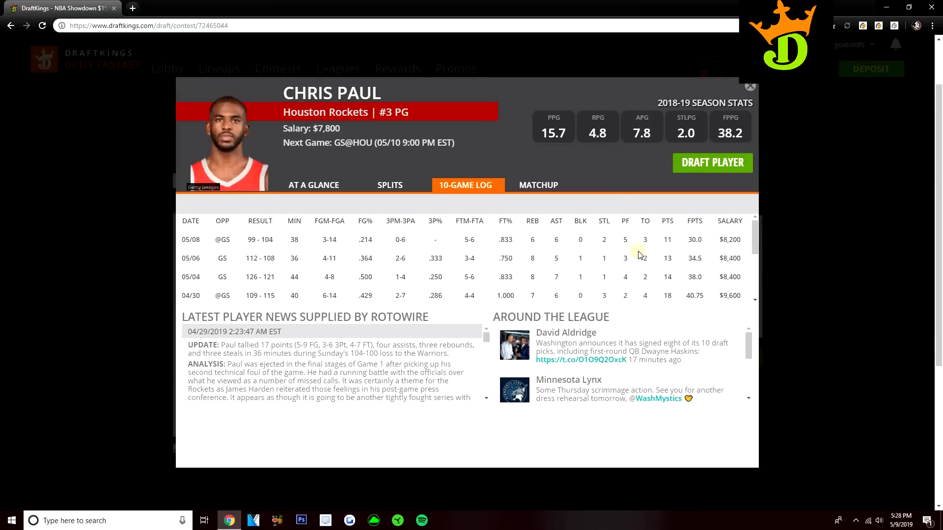
pyautogui.moveTo(474, 289)
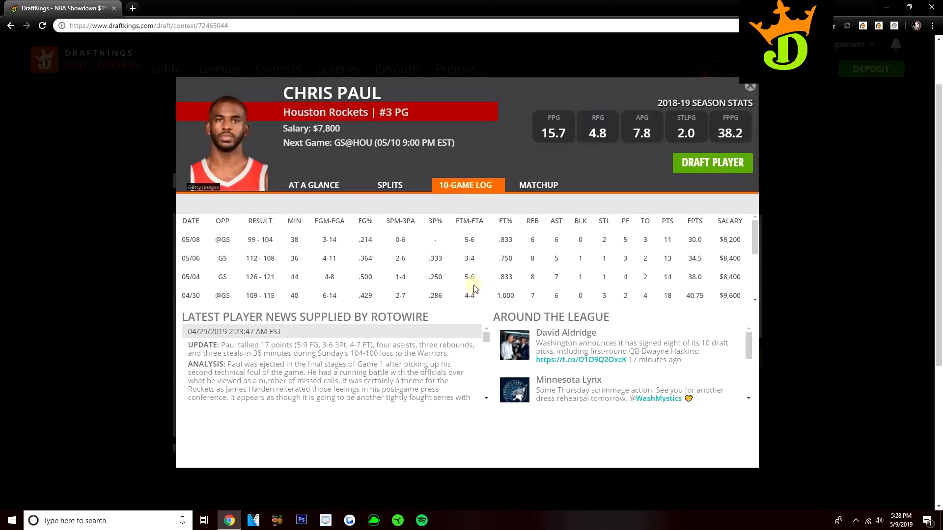
pyautogui.scroll(-3)
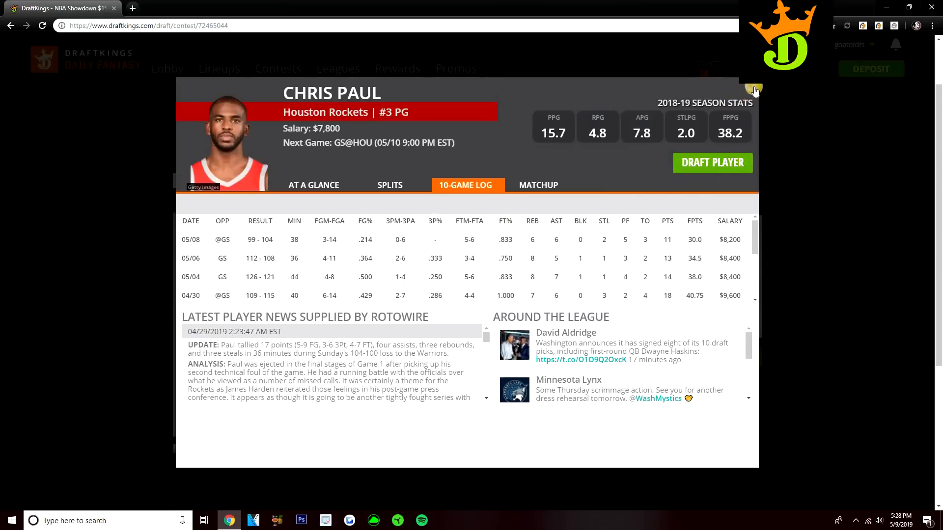
pyautogui.click(753, 89)
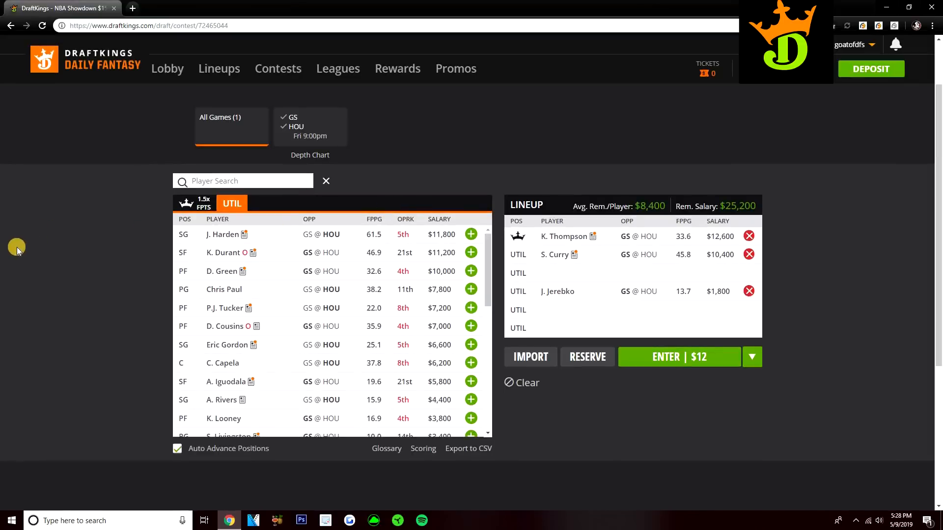
pyautogui.moveTo(17, 253)
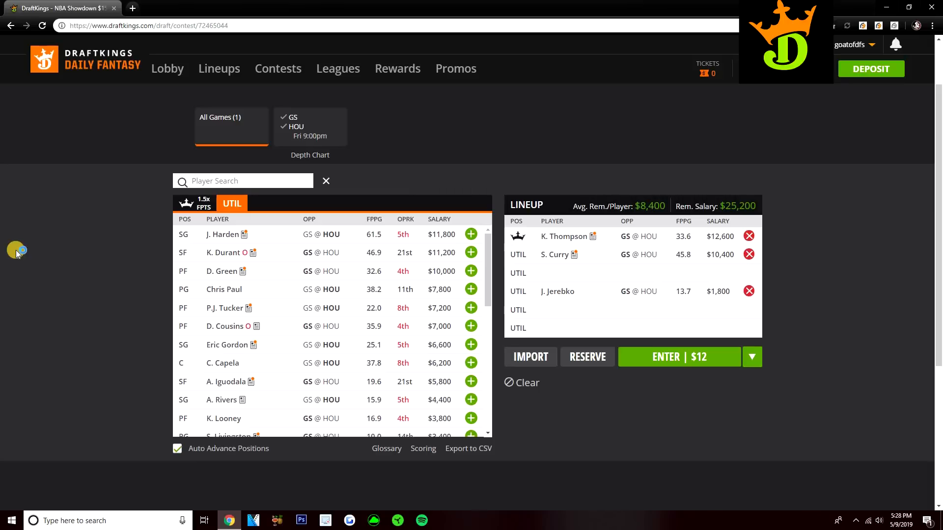
# Step: Bring up P.J. Tucker's player card from the utility player list
pyautogui.click(470, 270)
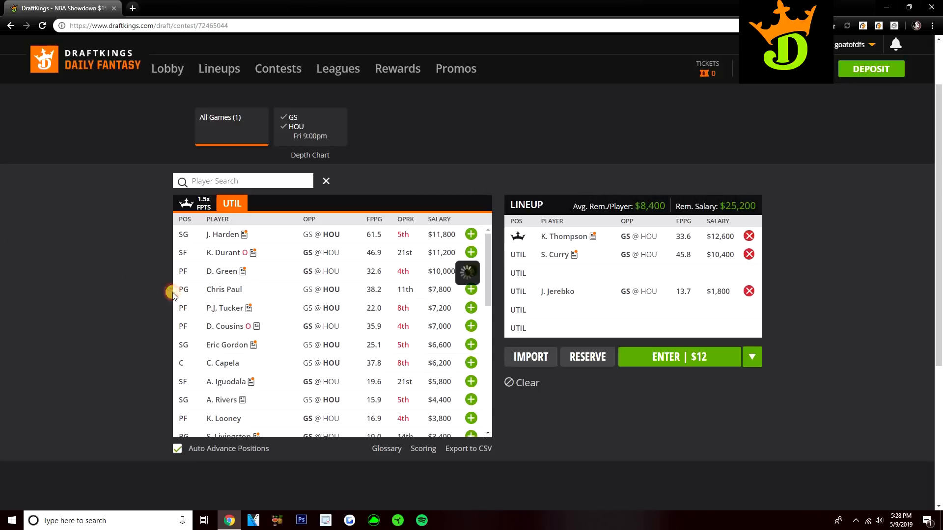
pyautogui.click(223, 308)
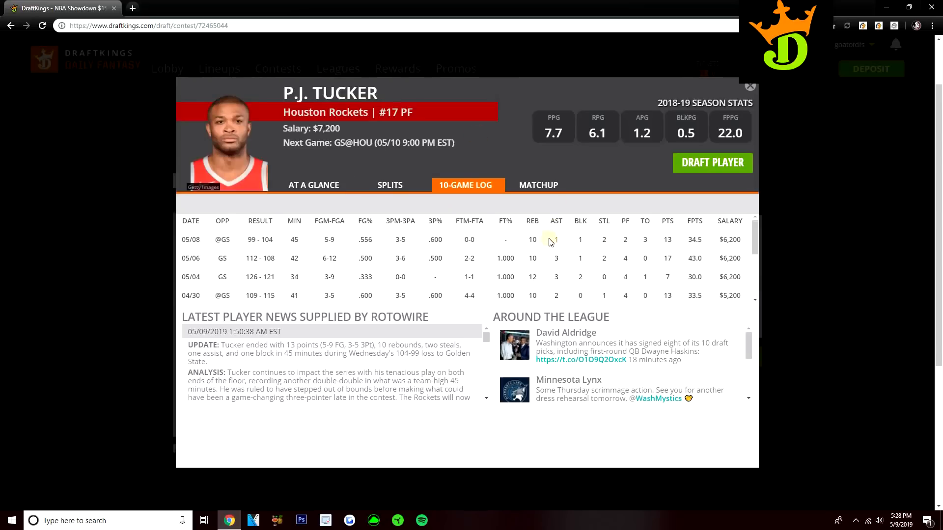
pyautogui.moveTo(565, 260)
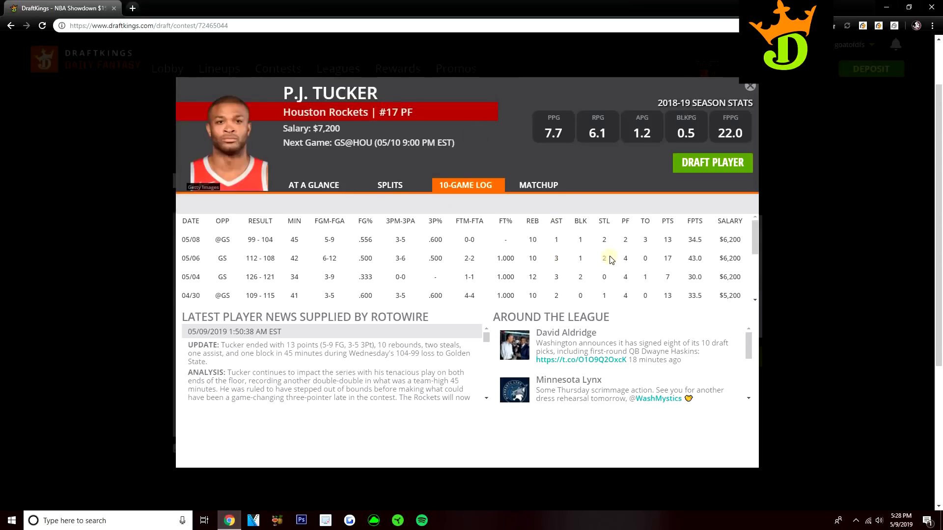
pyautogui.moveTo(673, 258)
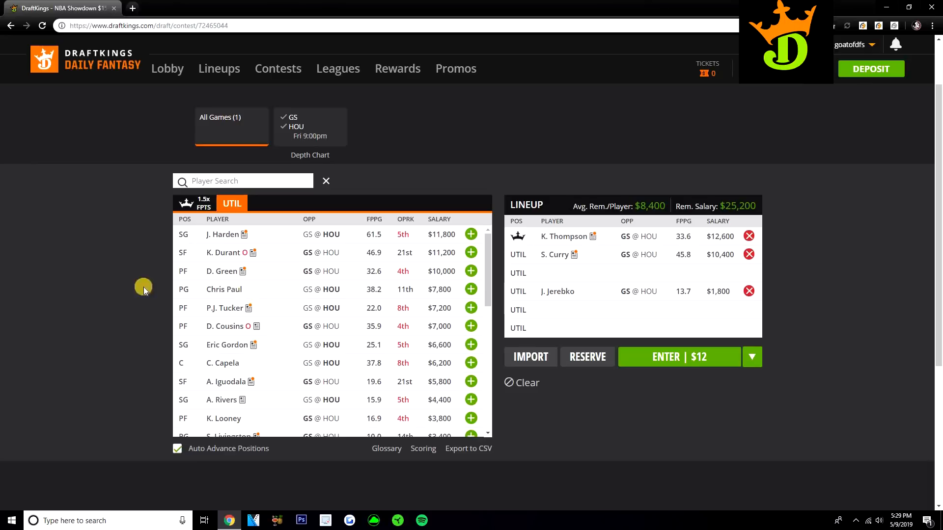
pyautogui.moveTo(59, 282)
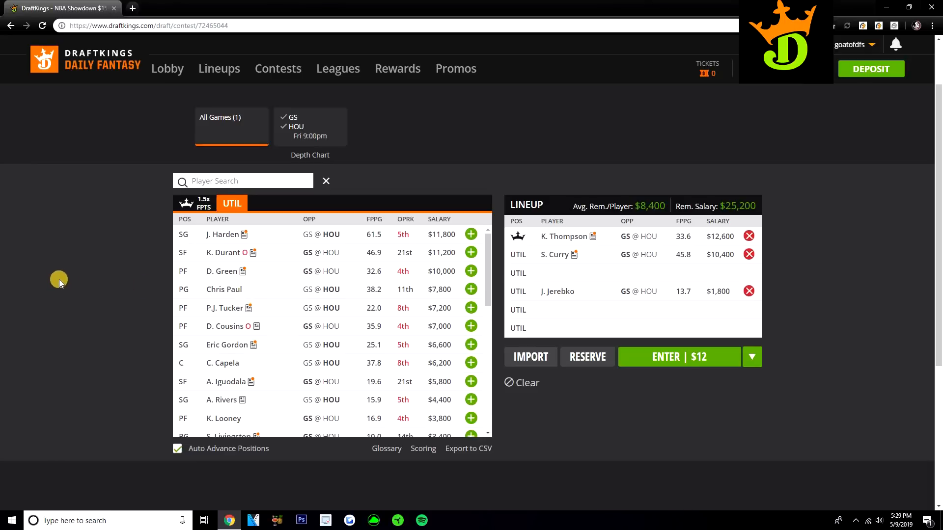
pyautogui.moveTo(65, 266)
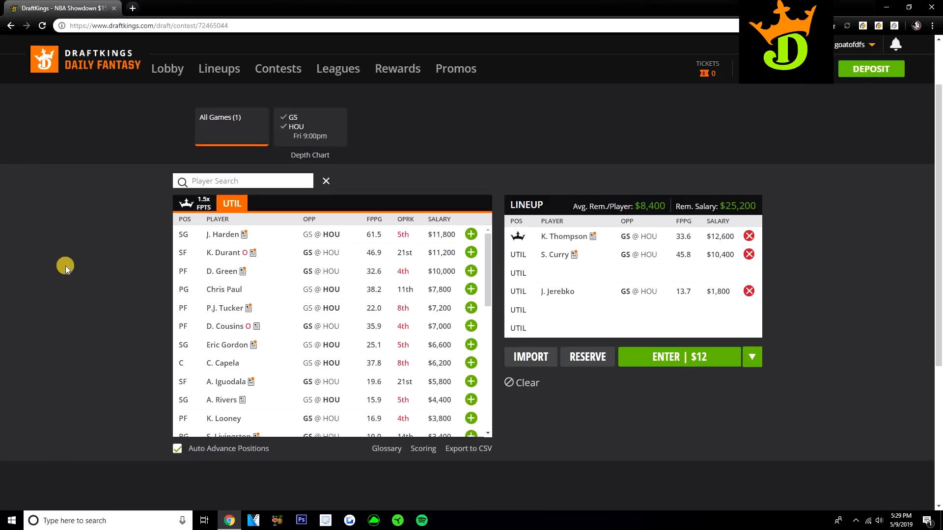
pyautogui.moveTo(69, 265)
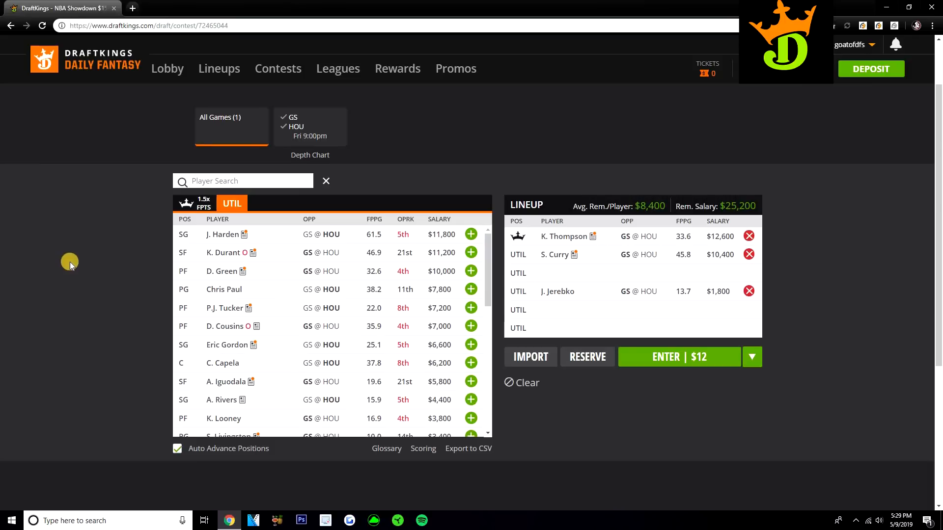
pyautogui.moveTo(282, 329)
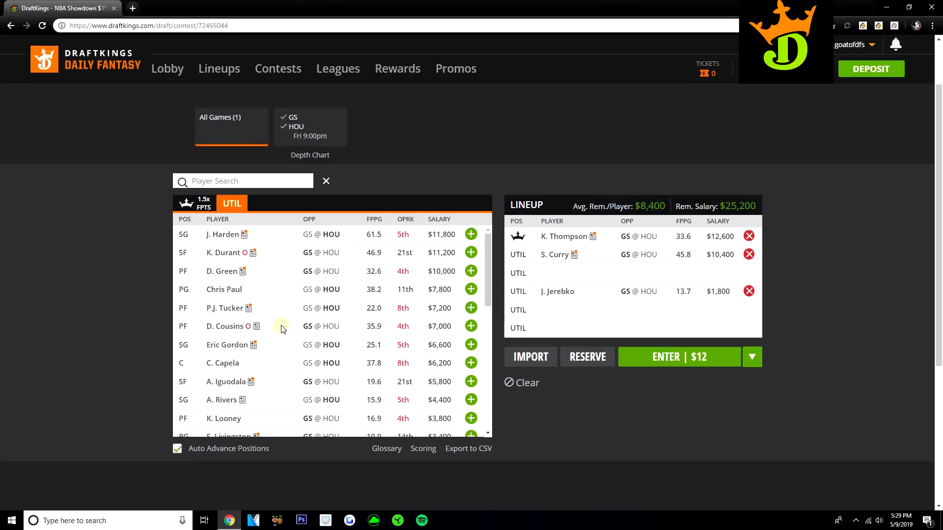
# Step: Scroll down through the player pool without making new picks
pyautogui.scroll(-3)
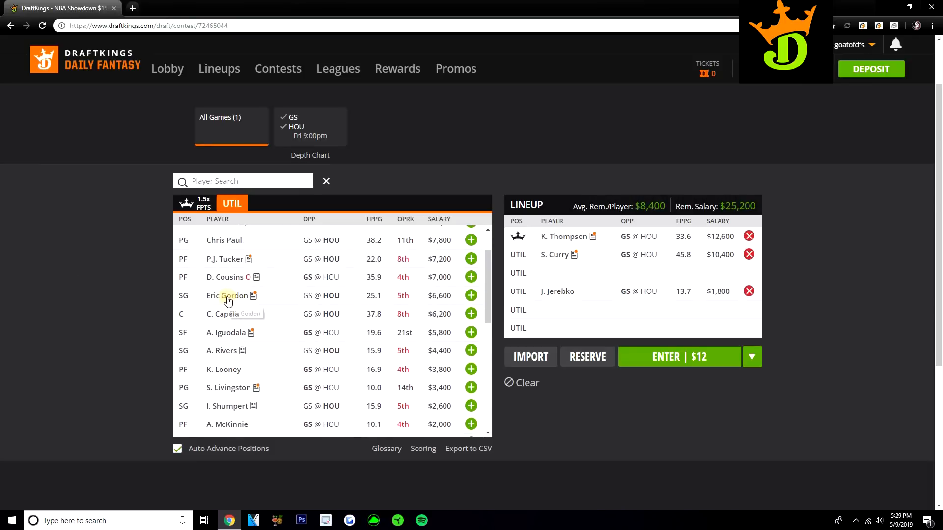
pyautogui.moveTo(220, 333)
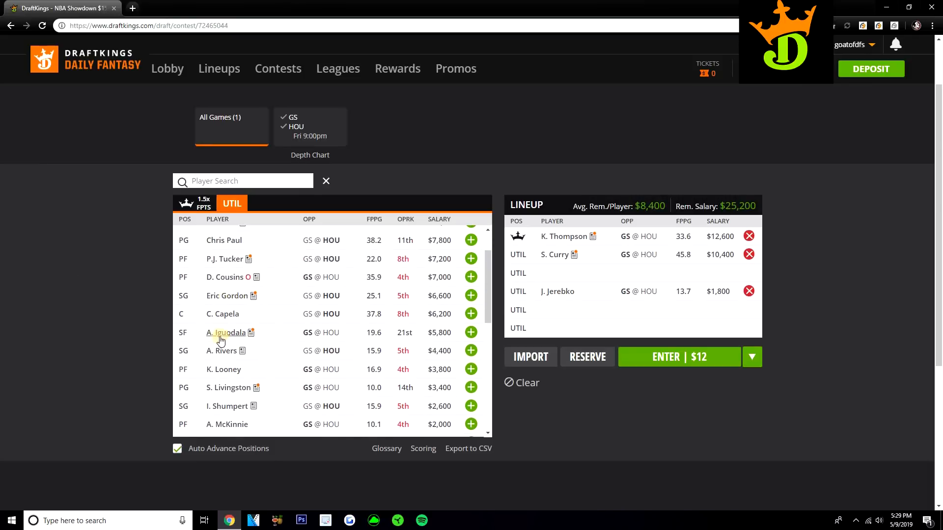
pyautogui.moveTo(225, 333)
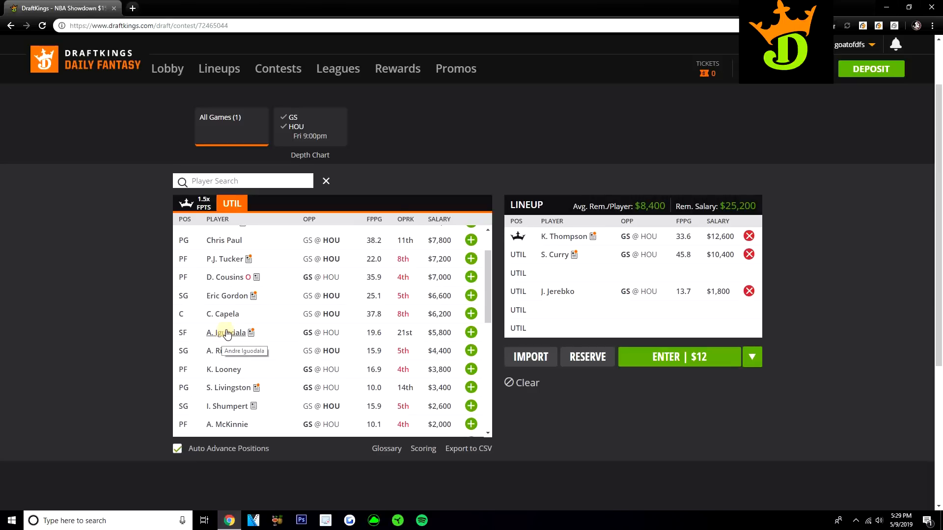
pyautogui.moveTo(404, 300)
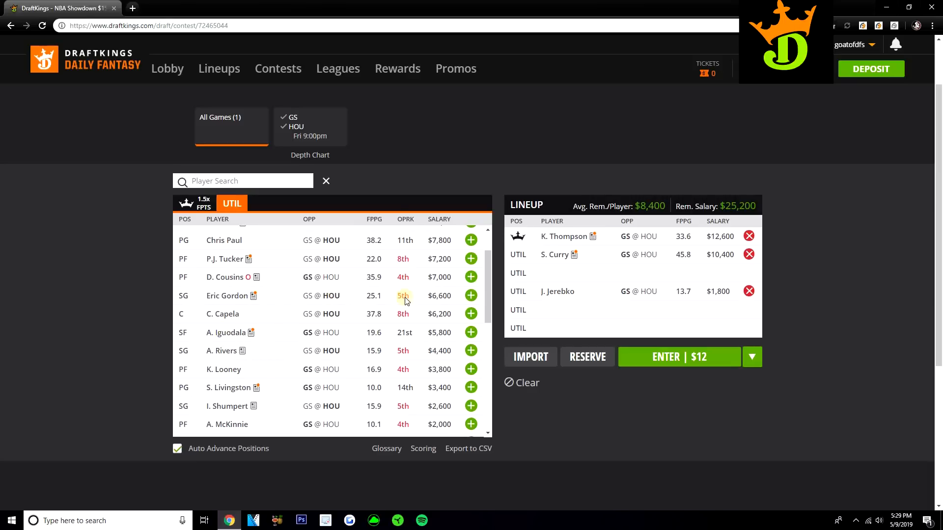
pyautogui.moveTo(426, 332)
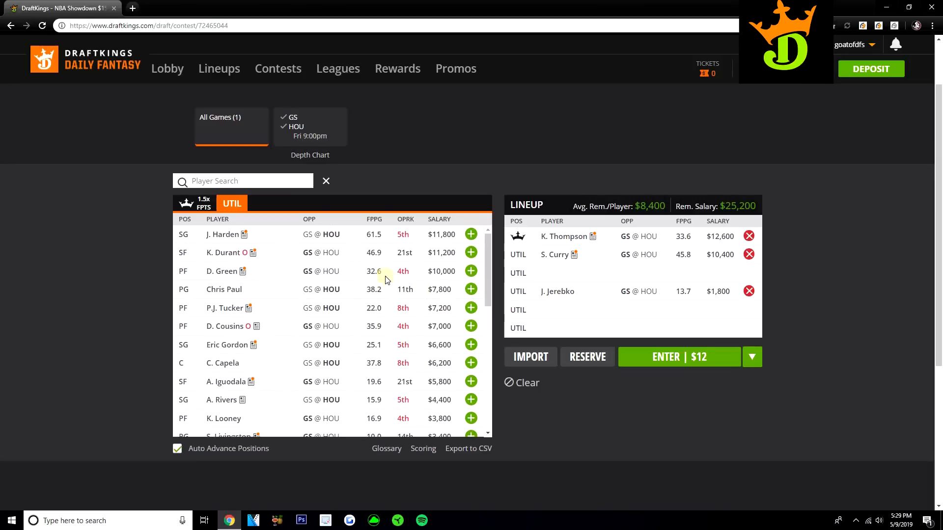
pyautogui.moveTo(377, 276)
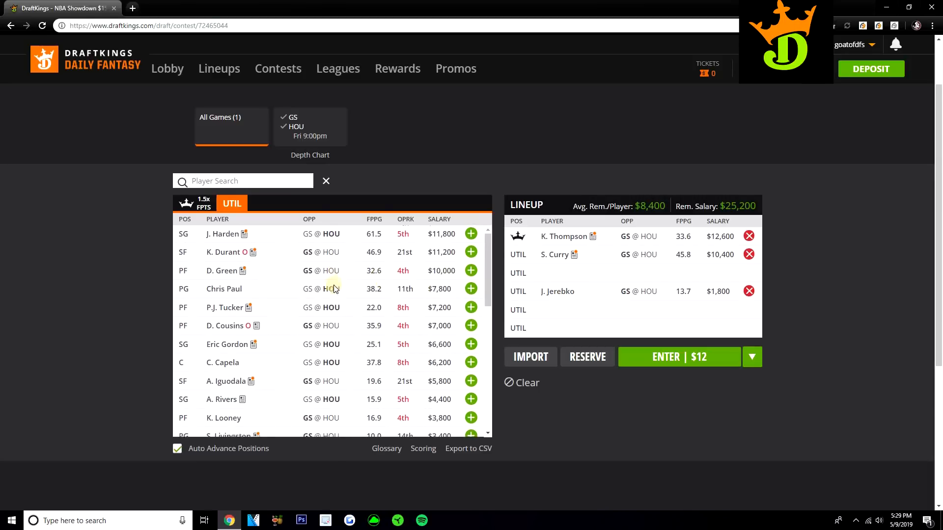
pyautogui.scroll(-3)
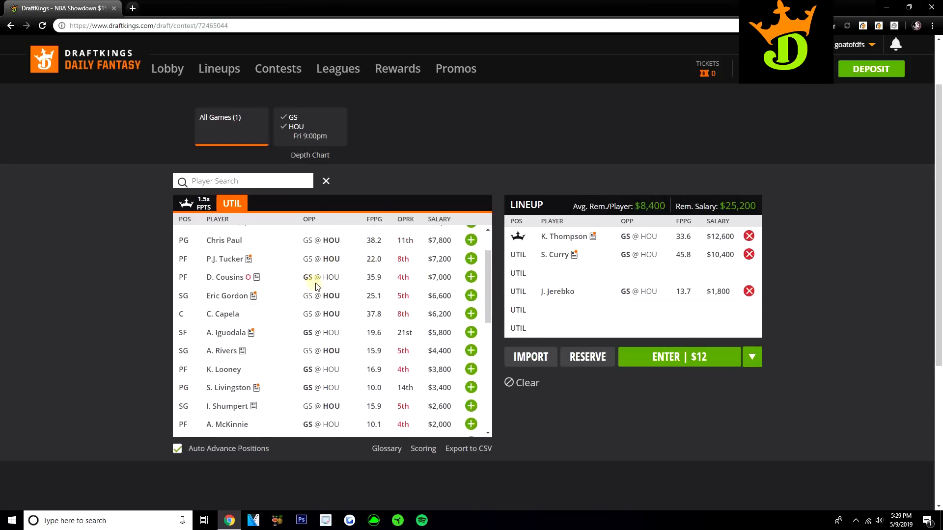
pyautogui.moveTo(317, 257)
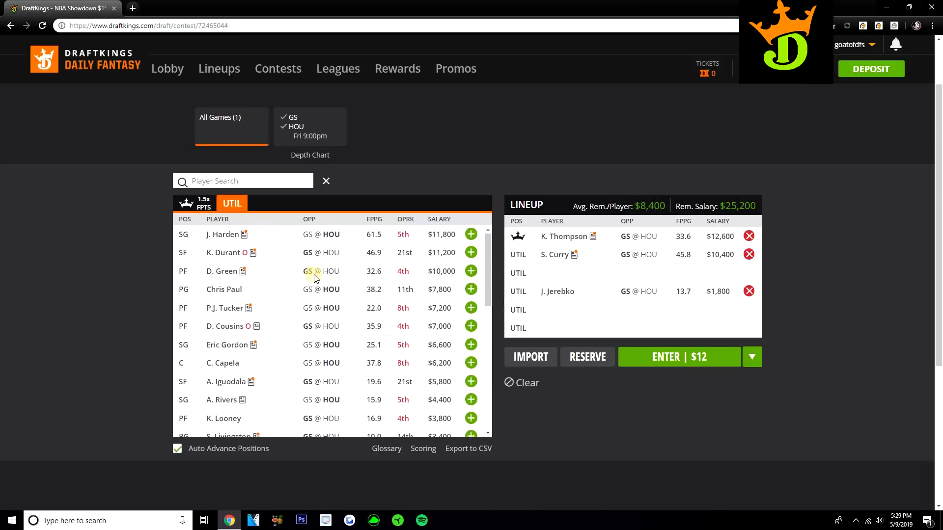
pyautogui.scroll(-3)
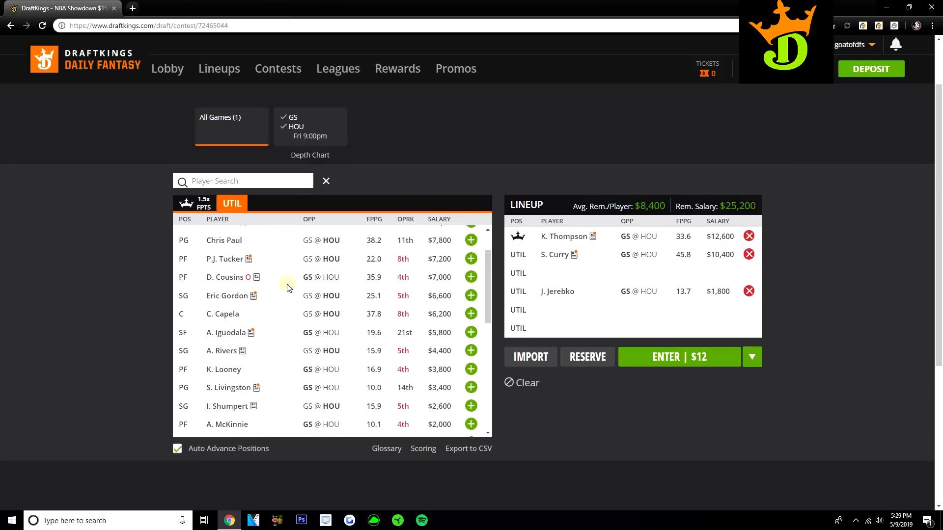
pyautogui.moveTo(295, 277)
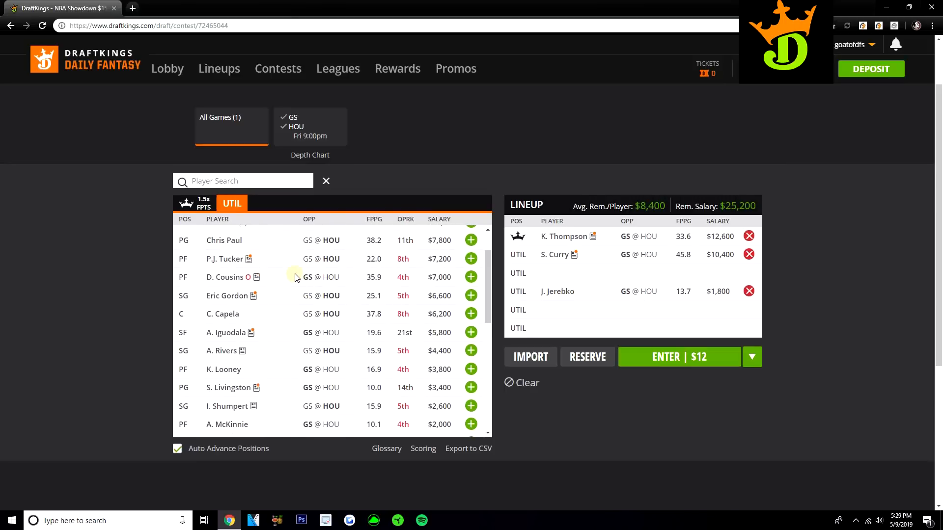
pyautogui.moveTo(290, 284)
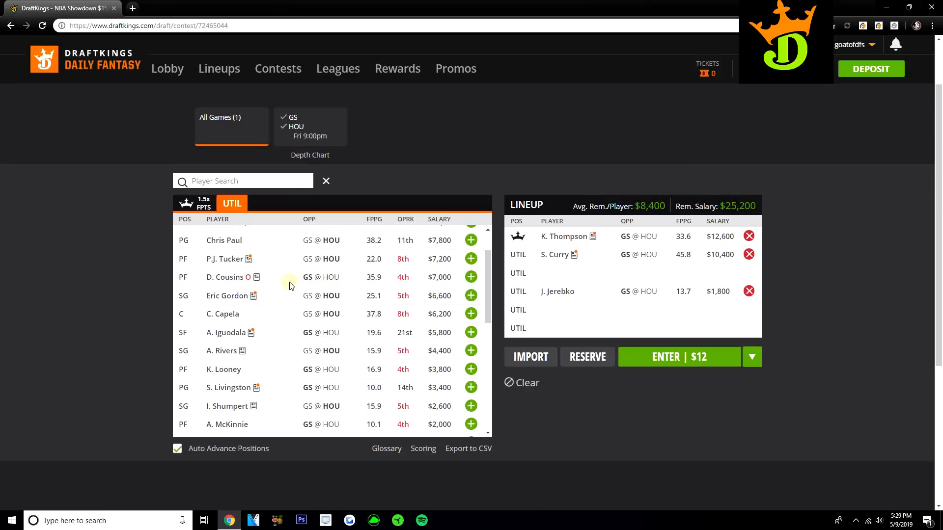
pyautogui.scroll(-3)
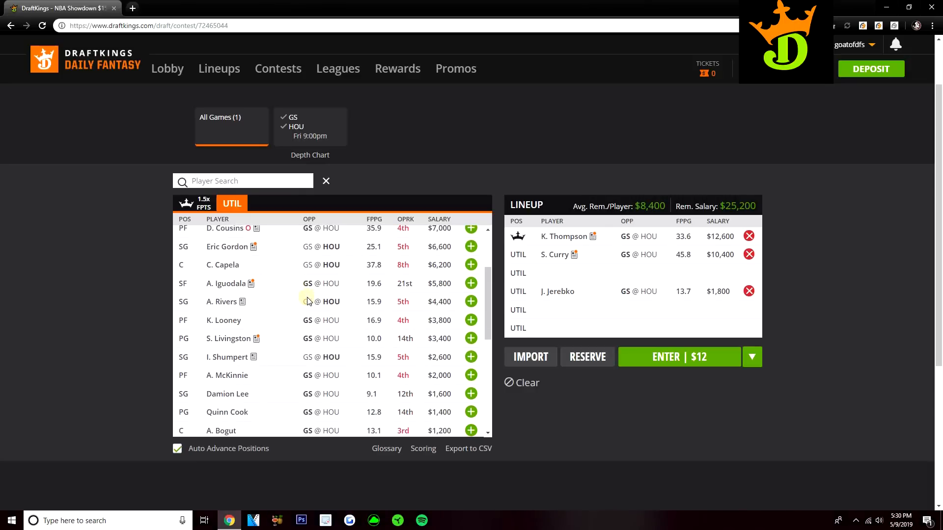
pyautogui.moveTo(302, 283)
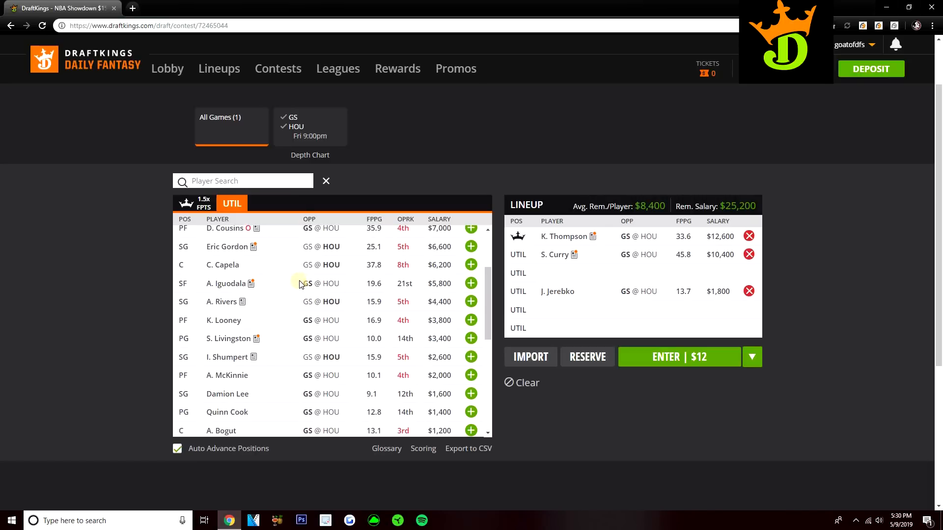
pyautogui.scroll(-3)
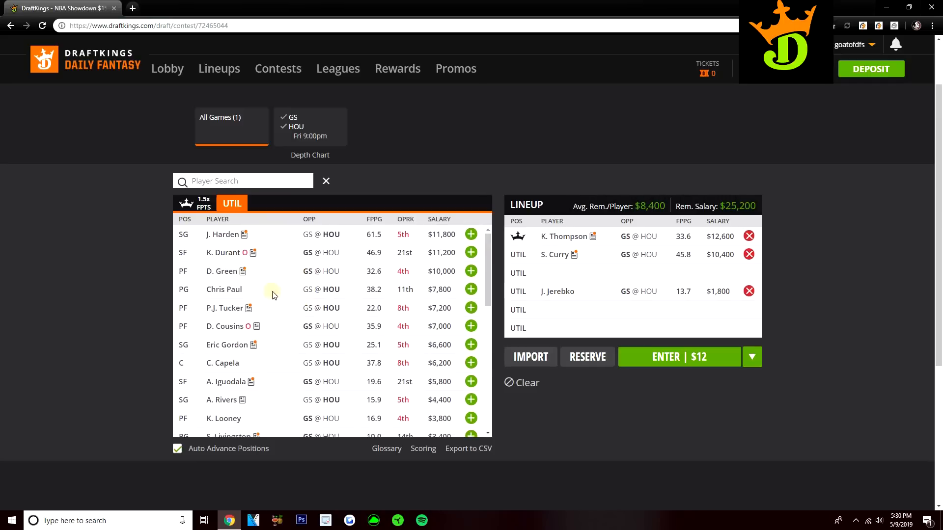
pyautogui.moveTo(129, 259)
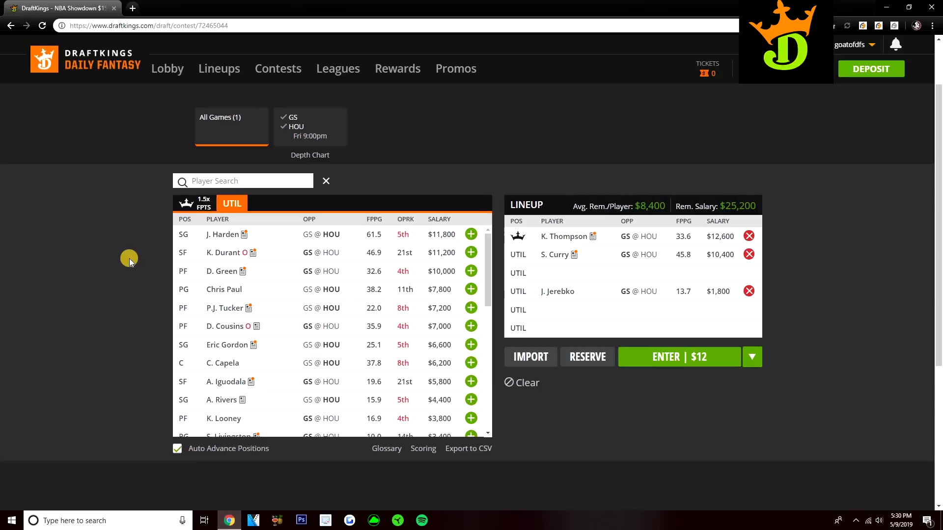
pyautogui.moveTo(169, 265)
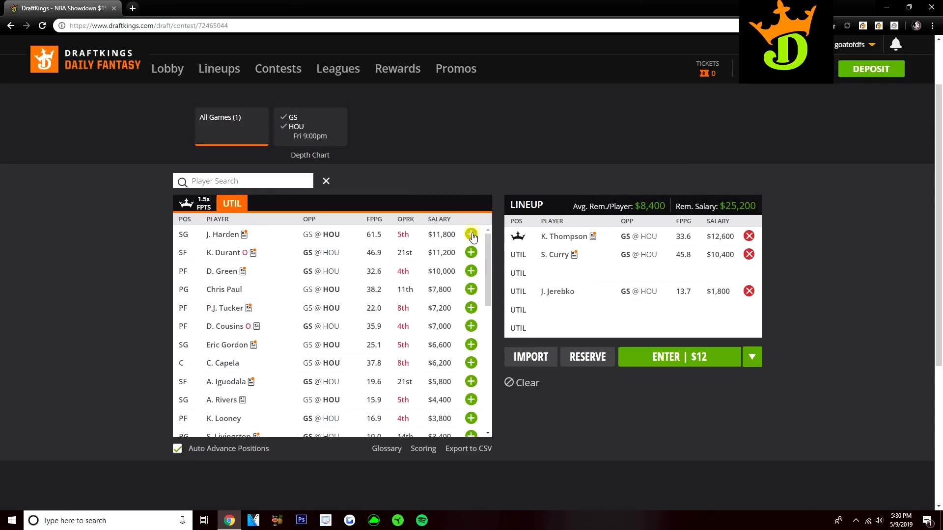
# Step: Fill the remaining slots with J. Harden, Chris Paul, P.J. Tucker and A. Iguodala
pyautogui.click(470, 234)
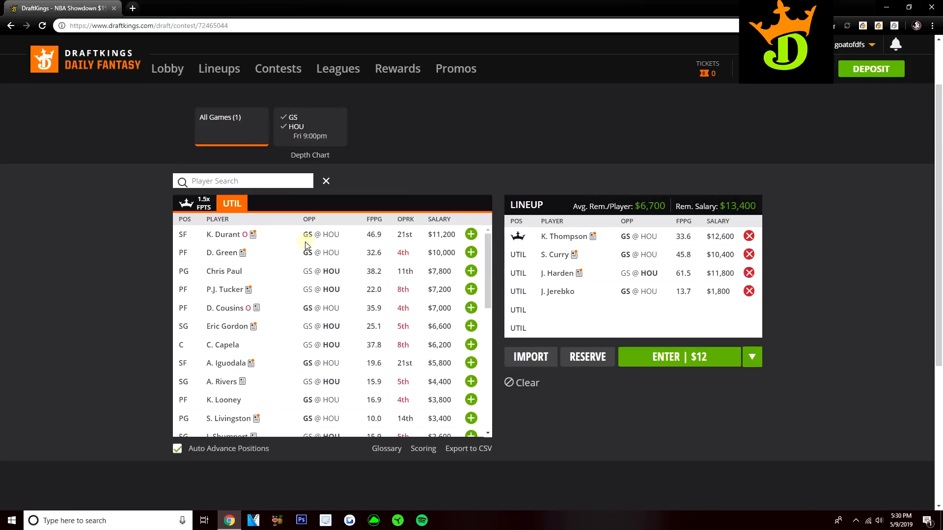
pyautogui.moveTo(463, 336)
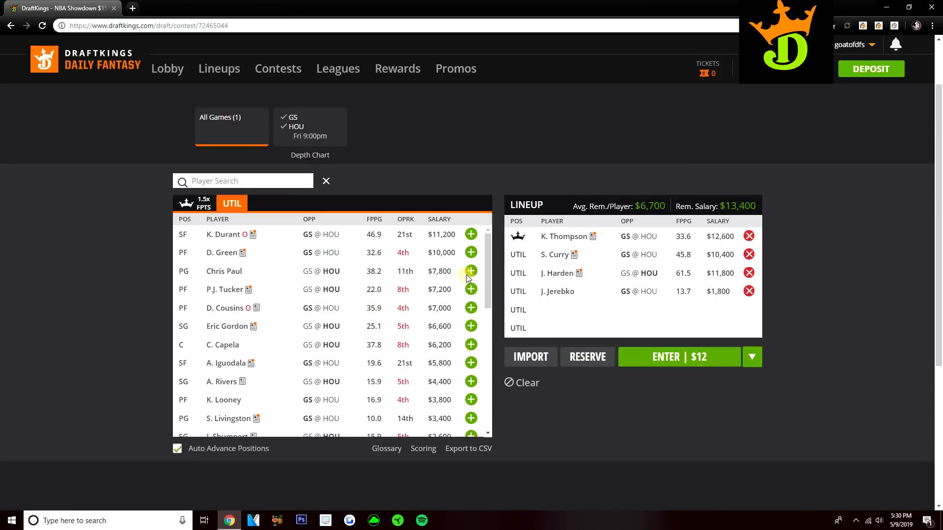
pyautogui.click(470, 271)
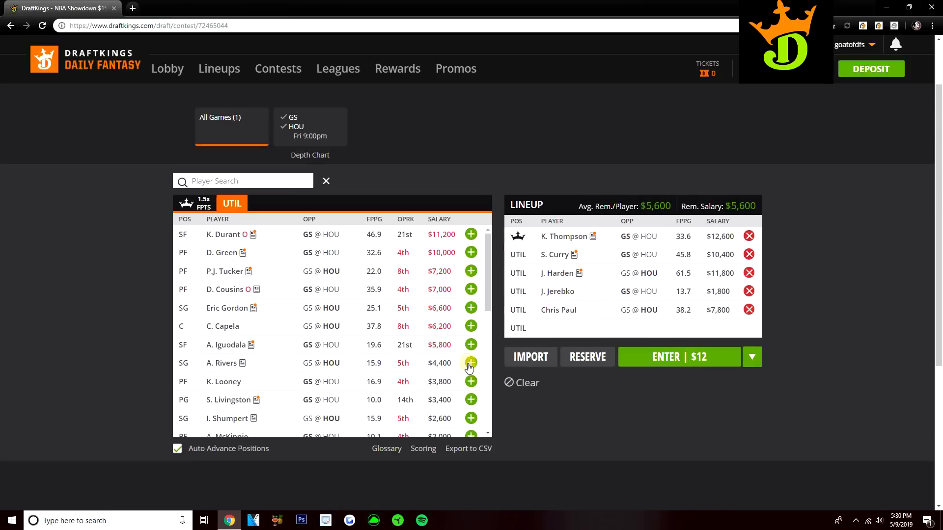
pyautogui.moveTo(484, 363)
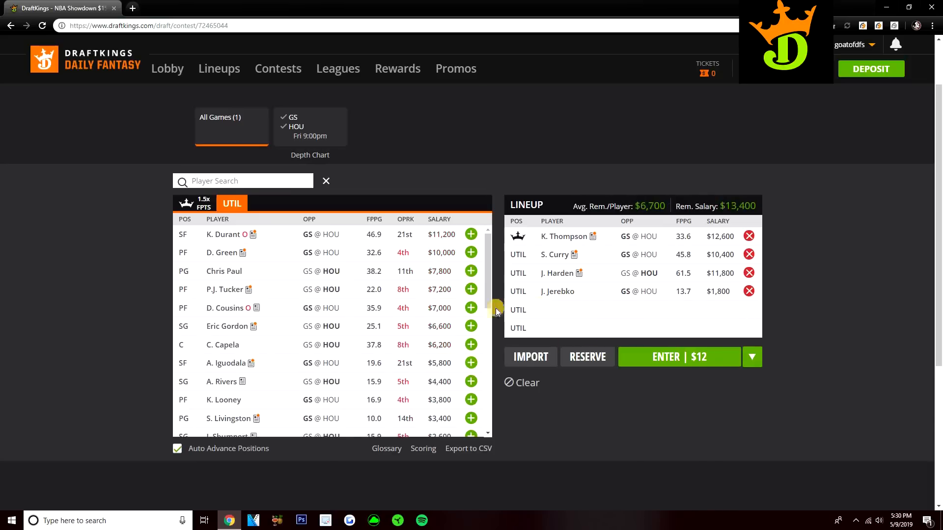
pyautogui.click(471, 289)
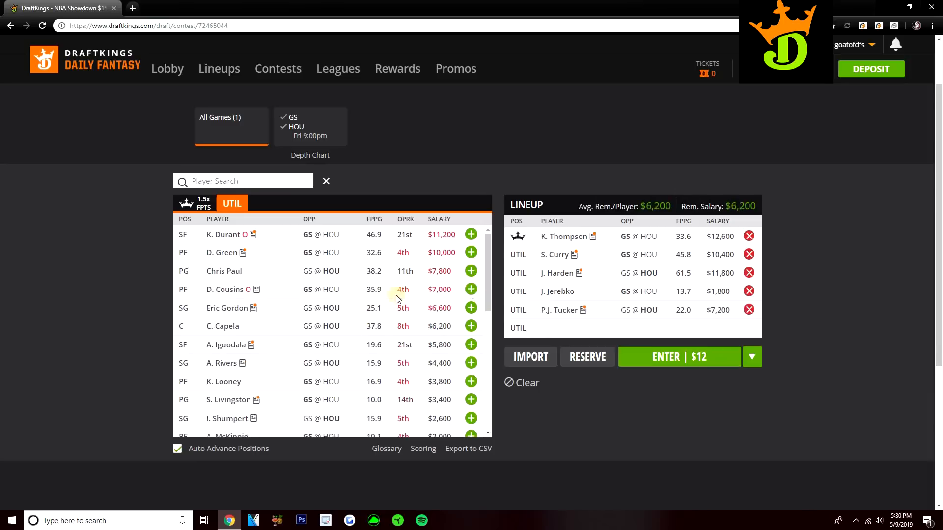
pyautogui.moveTo(471, 345)
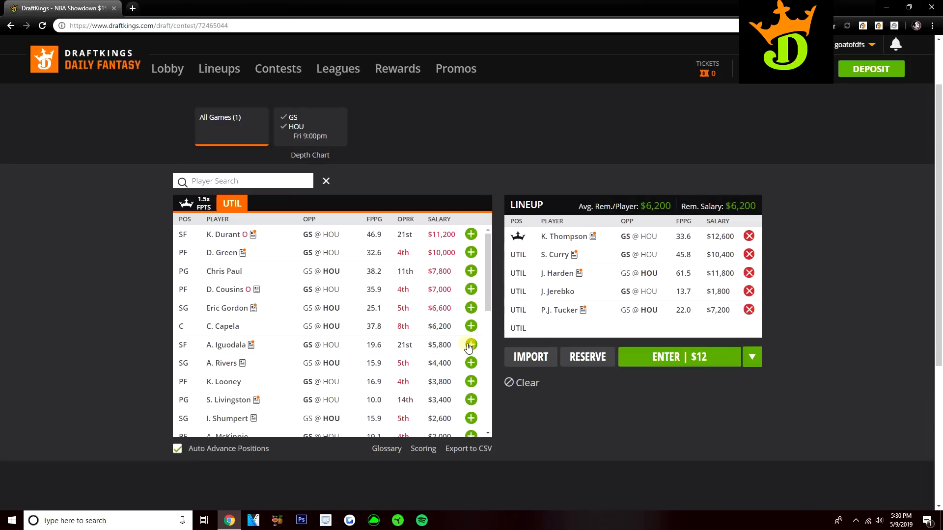
pyautogui.click(471, 344)
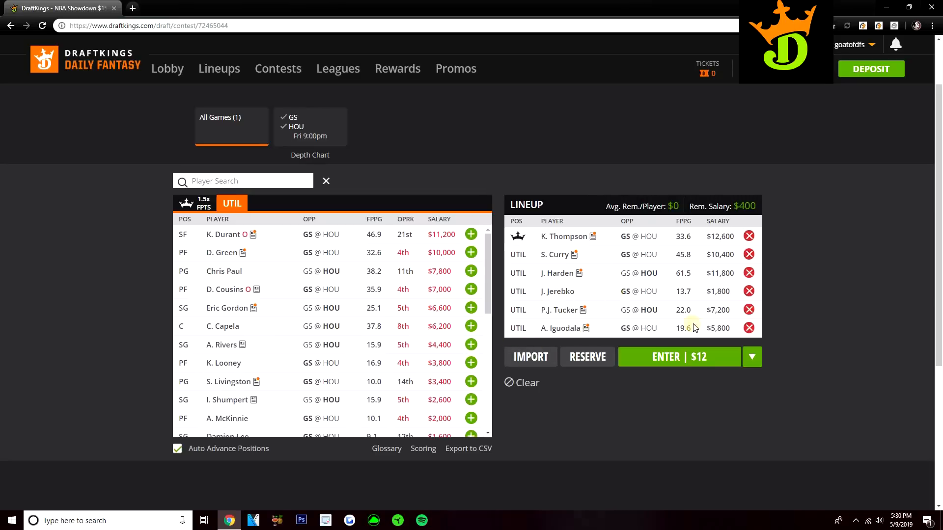
# Step: Clear the whole lineup back to six empty slots and $50,000
pyautogui.click(521, 382)
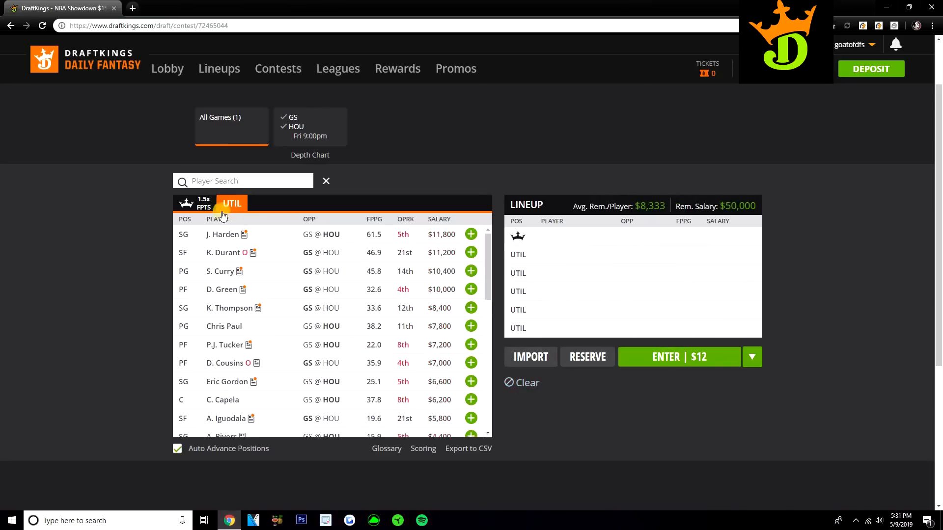
# Step: Make S. Curry captain and add K. Thompson, J. Harden and Eric Gordon to fill the $50,000 lineup
pyautogui.click(203, 203)
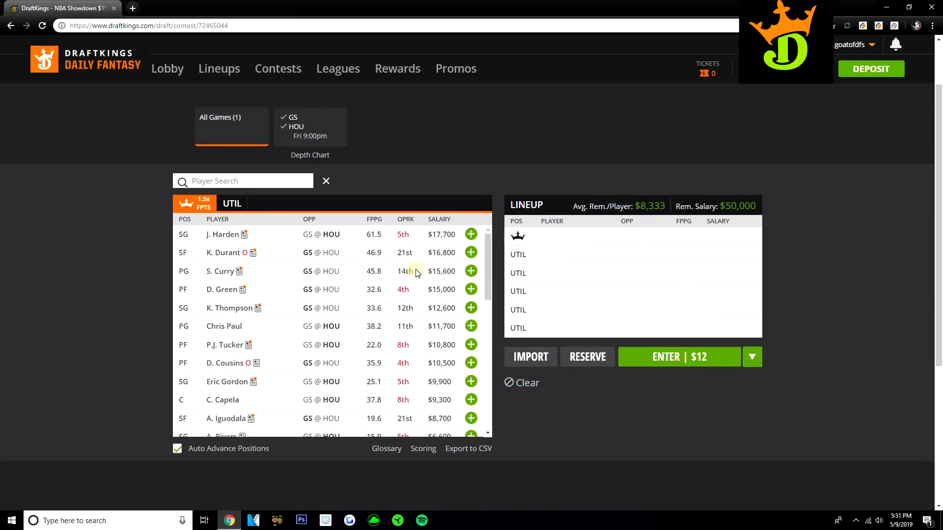
pyautogui.click(471, 271)
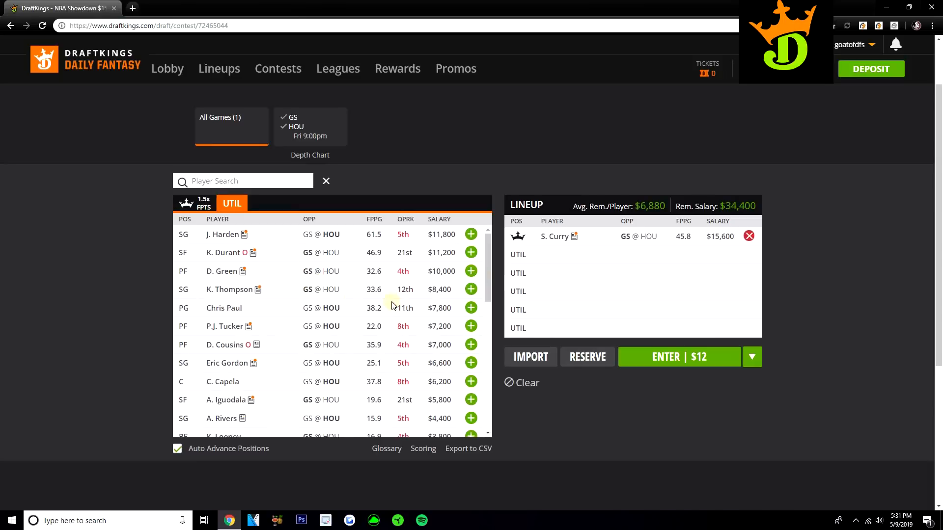
pyautogui.click(471, 289)
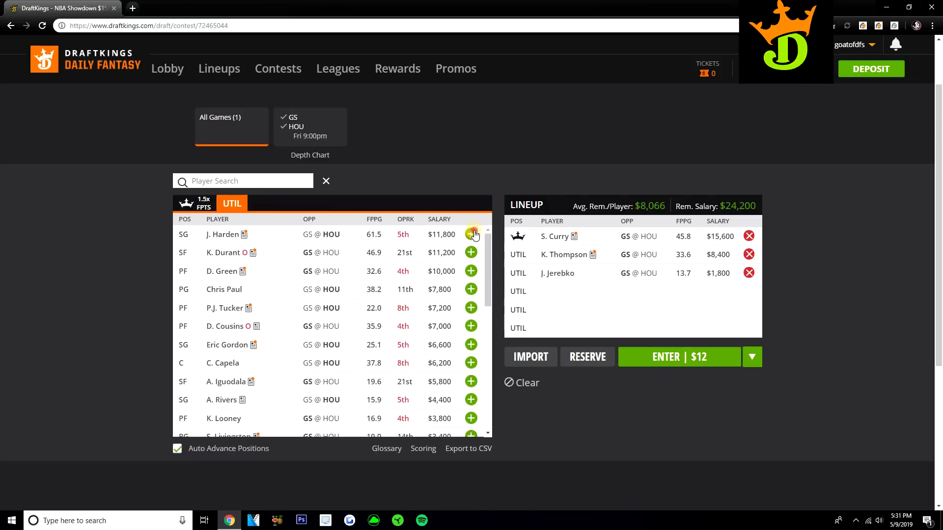
pyautogui.click(471, 234)
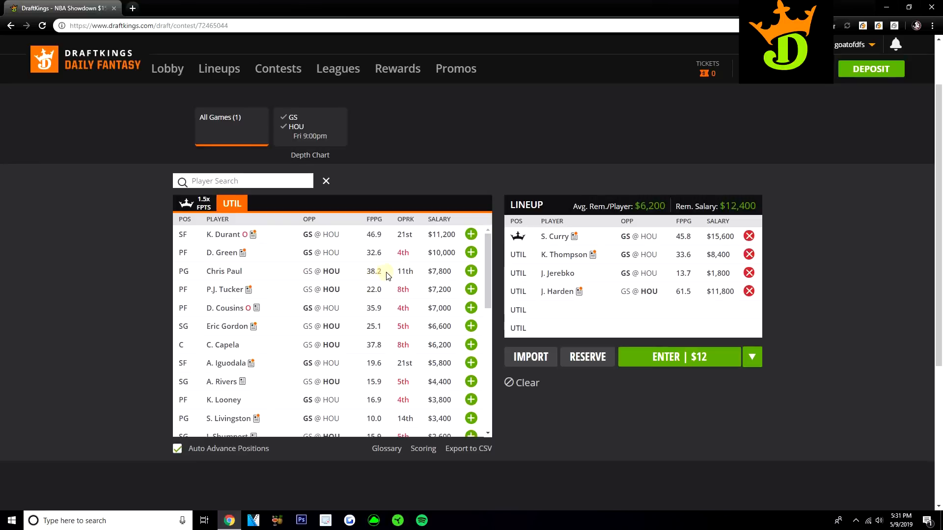
pyautogui.moveTo(448, 361)
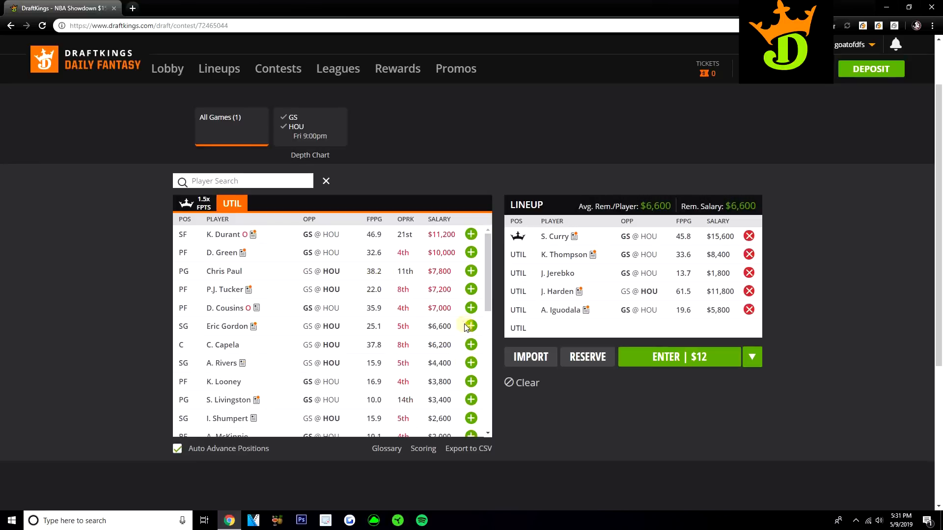
pyautogui.click(471, 326)
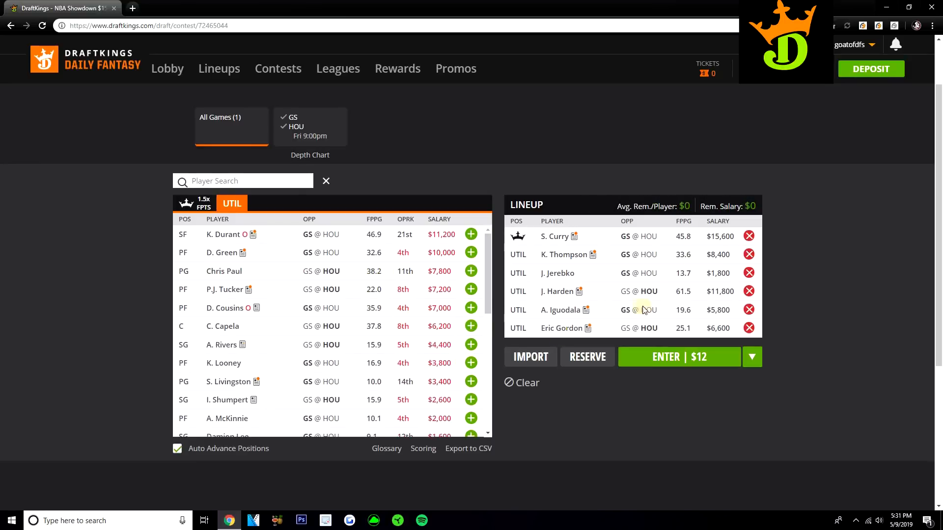
pyautogui.moveTo(564, 249)
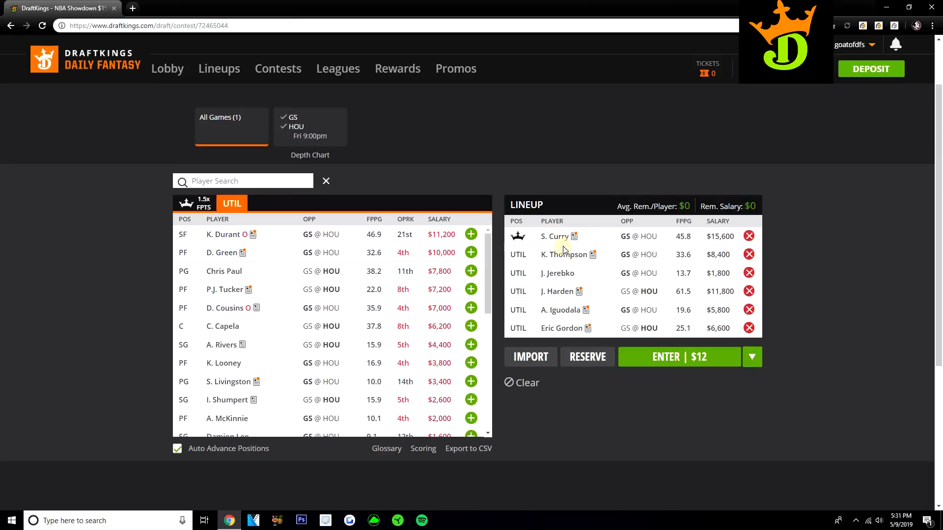
pyautogui.moveTo(555, 300)
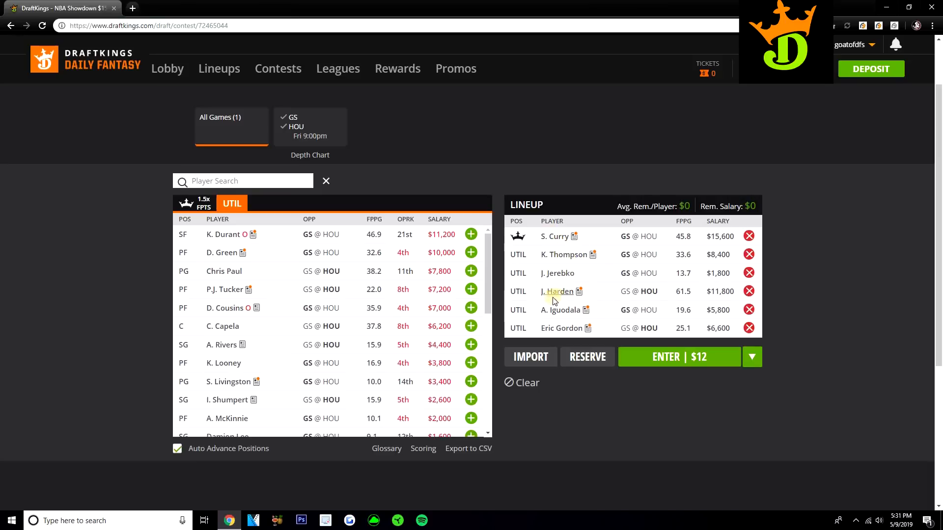
pyautogui.moveTo(691, 319)
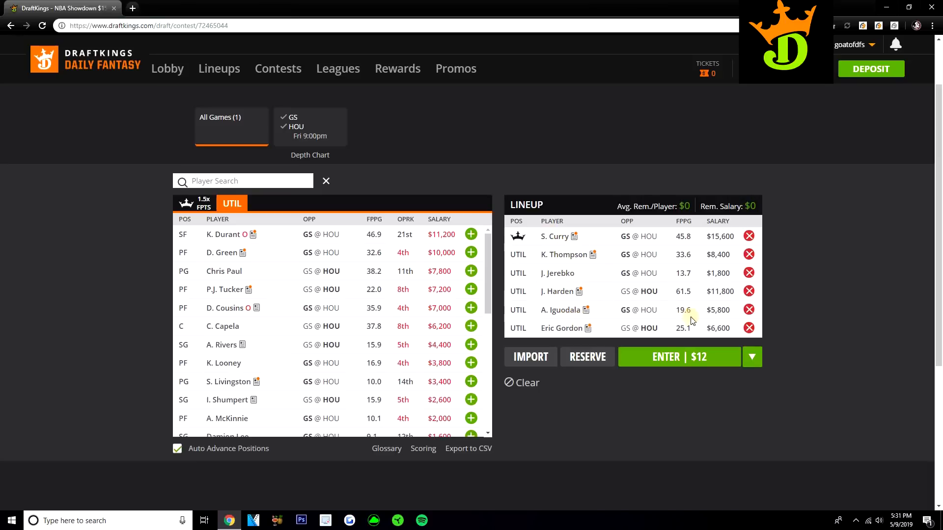
pyautogui.moveTo(544, 265)
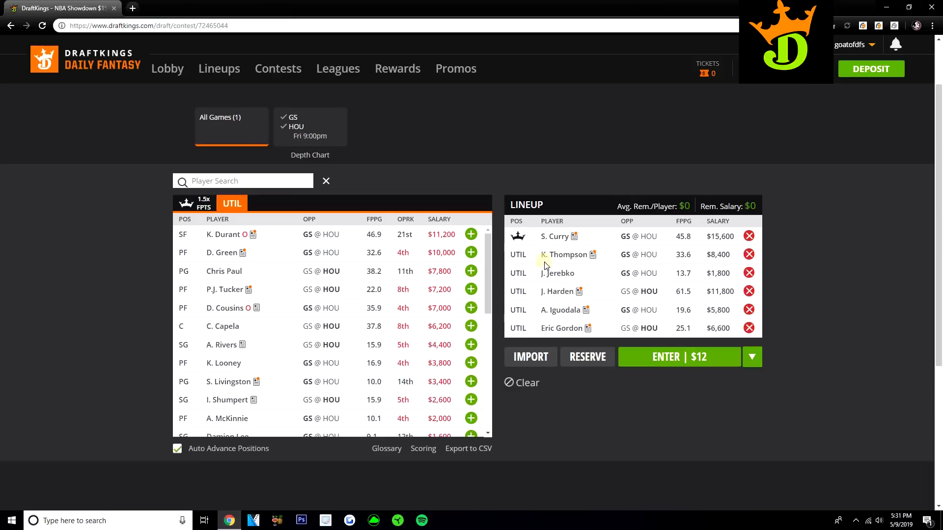
pyautogui.moveTo(581, 293)
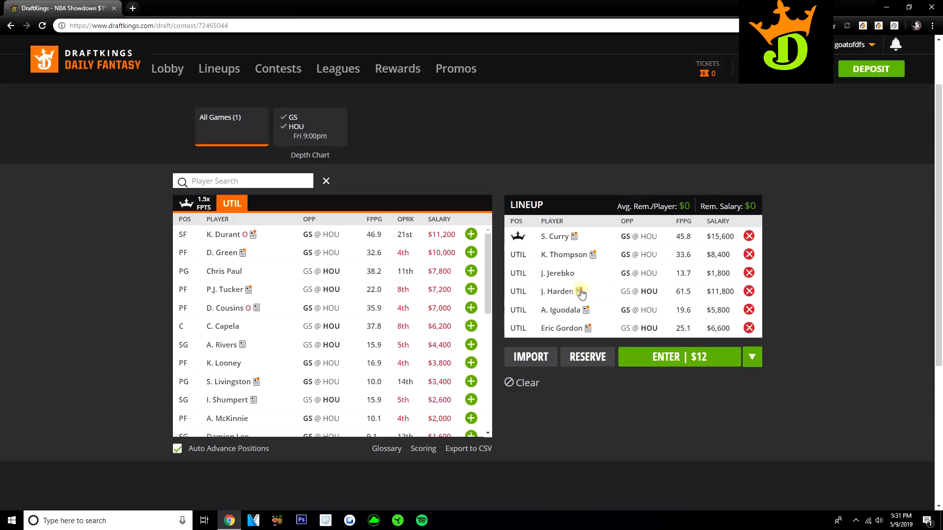
pyautogui.moveTo(556, 236)
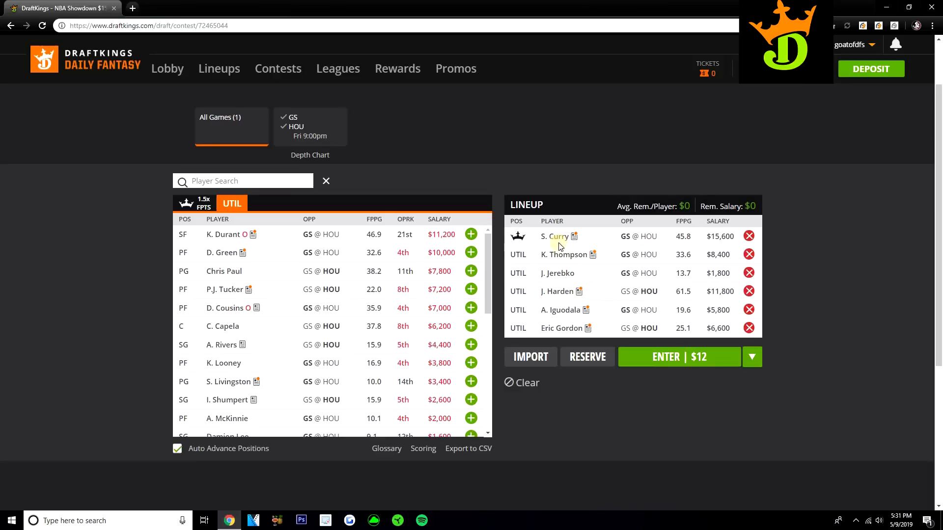
# Step: Clear the lineup, then make J. Harden captain with S. Curry, K. Thompson and J. Jerebko as utilities
pyautogui.click(522, 382)
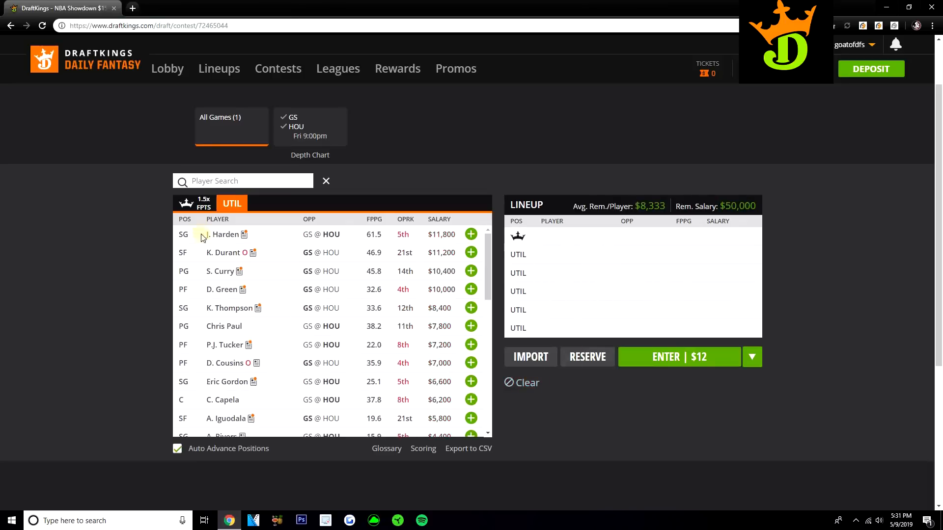
pyautogui.click(202, 203)
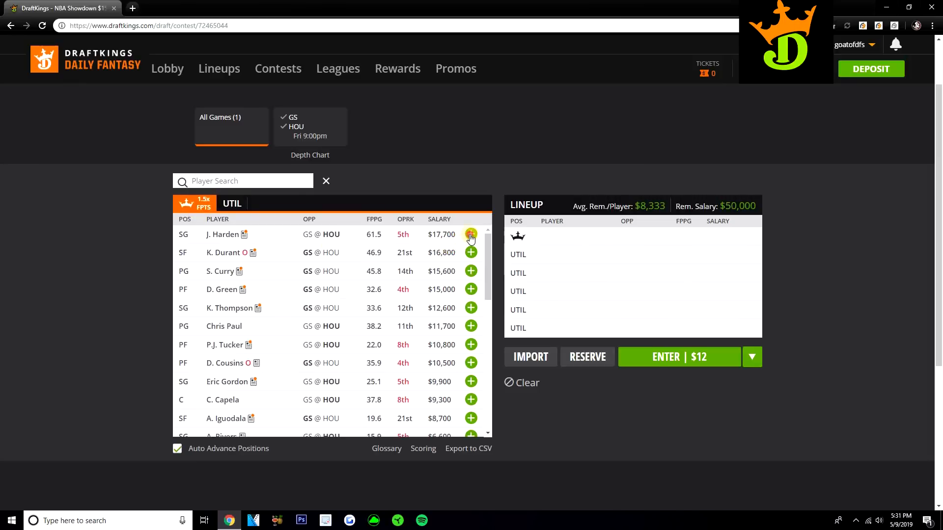
pyautogui.click(470, 234)
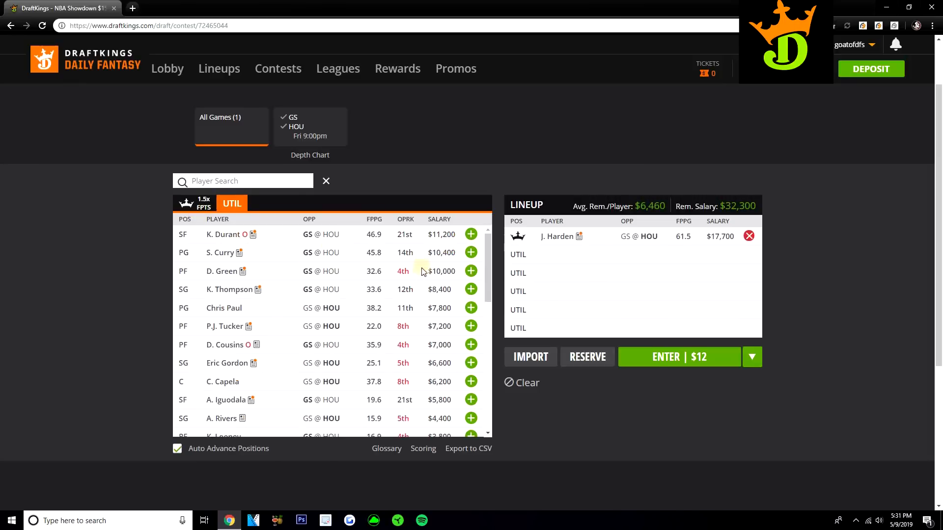
pyautogui.click(471, 252)
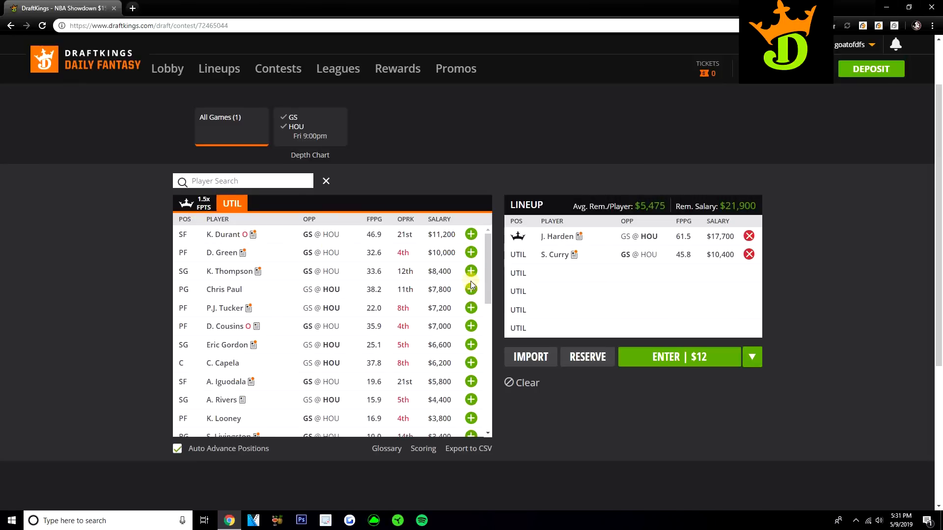
pyautogui.click(471, 271)
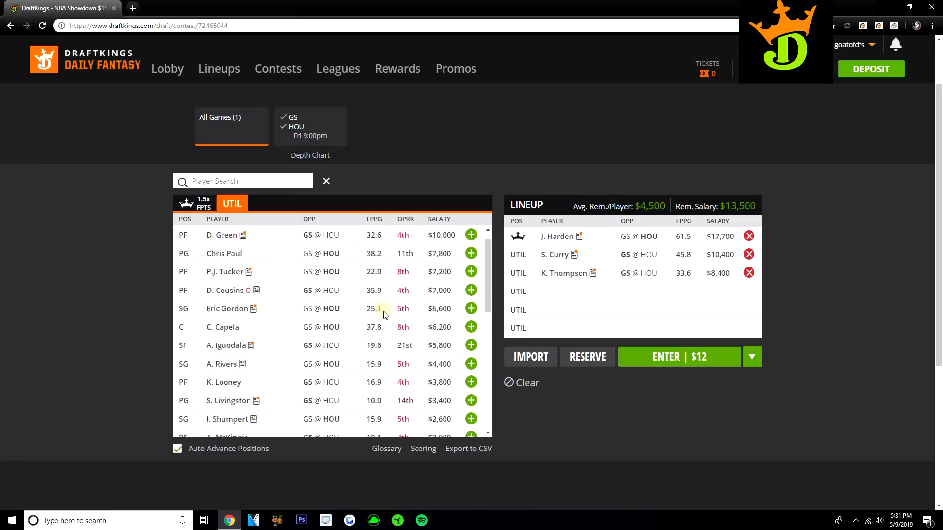
pyautogui.scroll(-3)
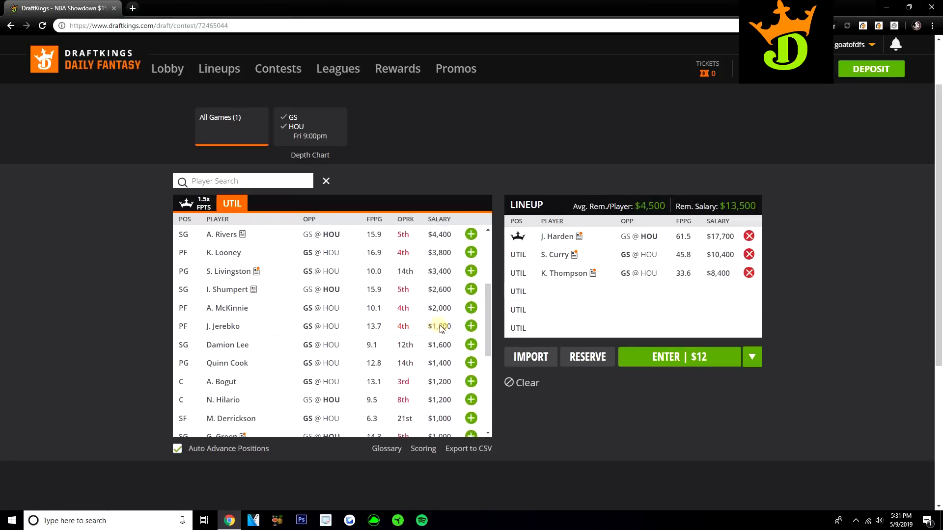
pyautogui.click(471, 326)
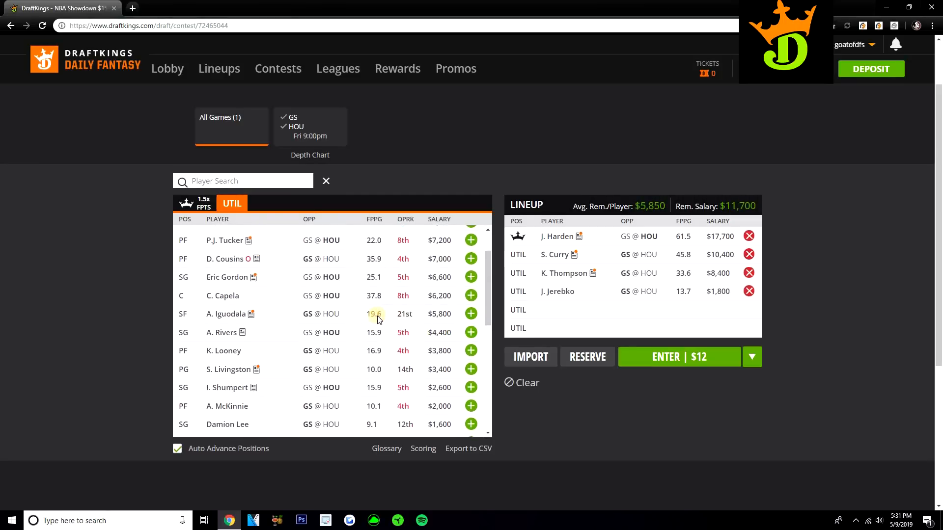
pyautogui.moveTo(435, 325)
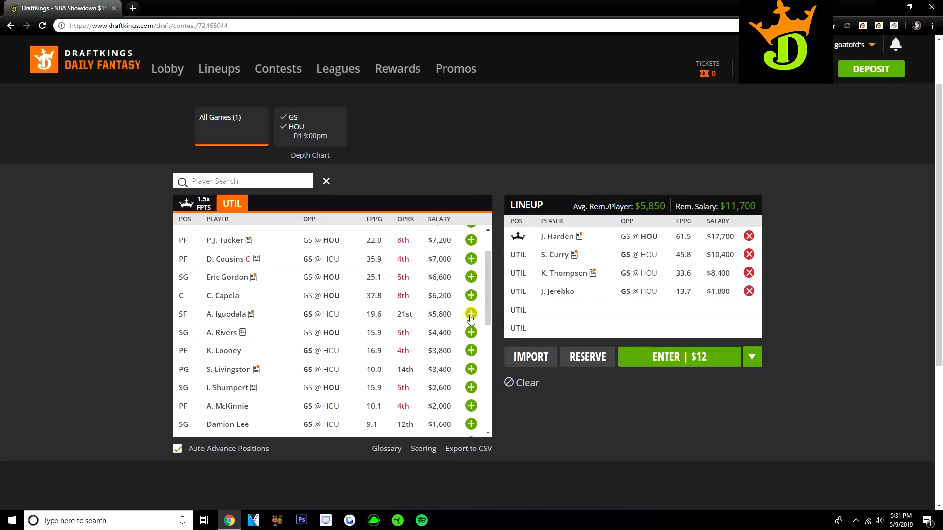
# Step: Try A. Iguodala, swap in A. Rivers and P.J. Tucker to finish, then clear the lineup
pyautogui.click(471, 313)
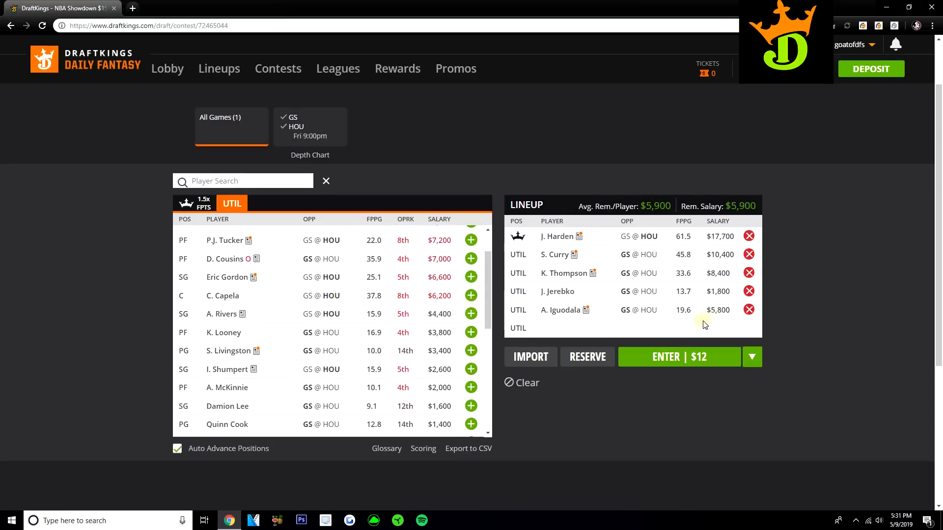
pyautogui.click(748, 310)
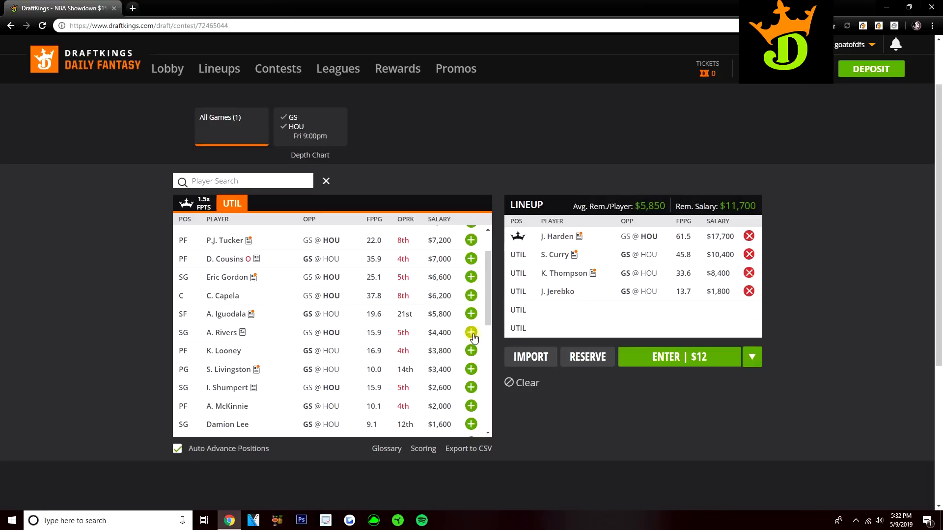
pyautogui.click(471, 332)
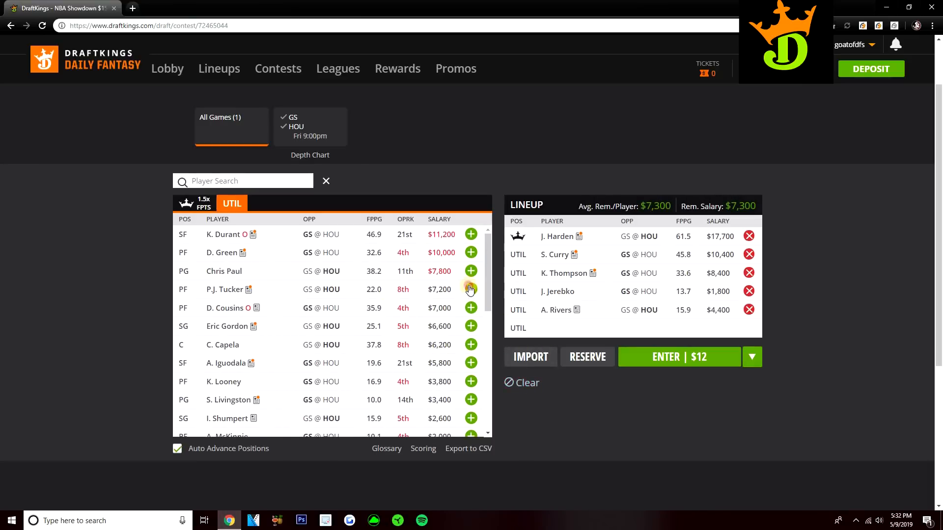
pyautogui.click(471, 289)
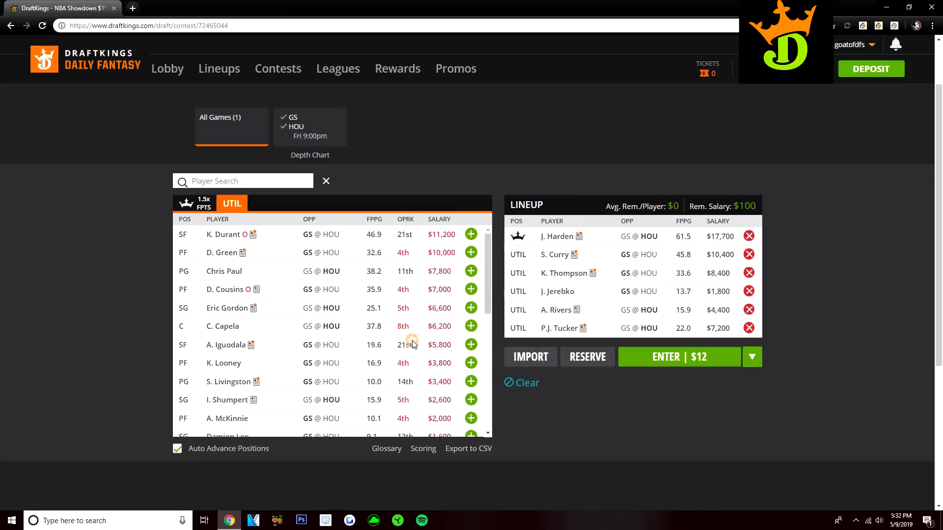
pyautogui.click(520, 382)
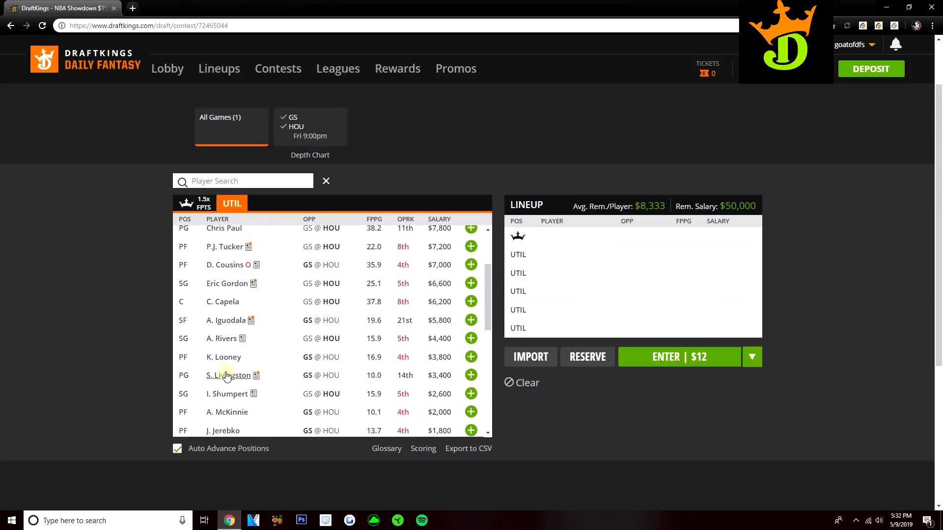
# Step: Review Austin Rivers' 10-game log on his player card and close it
pyautogui.click(222, 338)
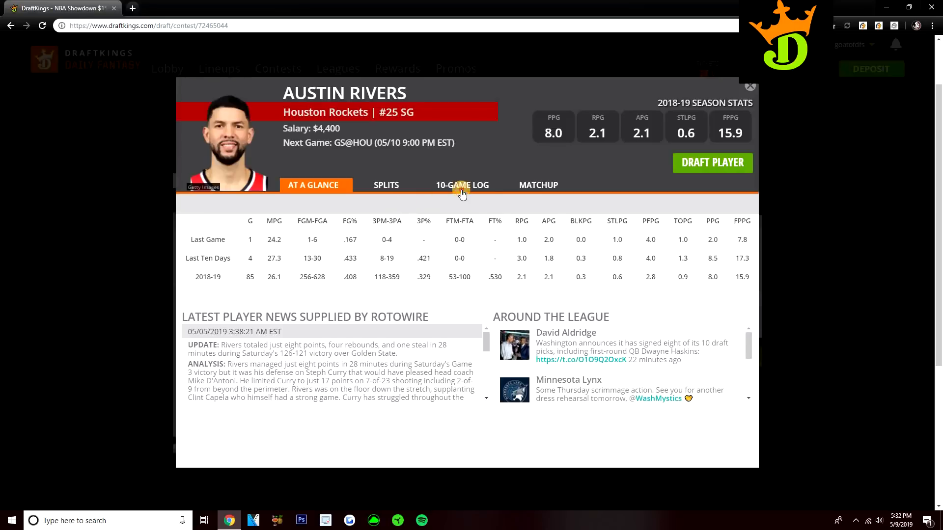
pyautogui.click(462, 184)
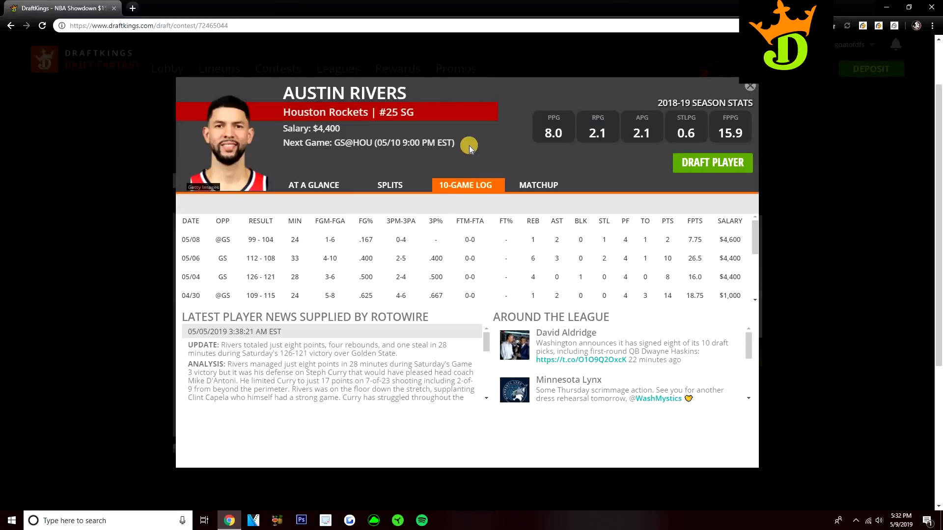
pyautogui.moveTo(752, 91)
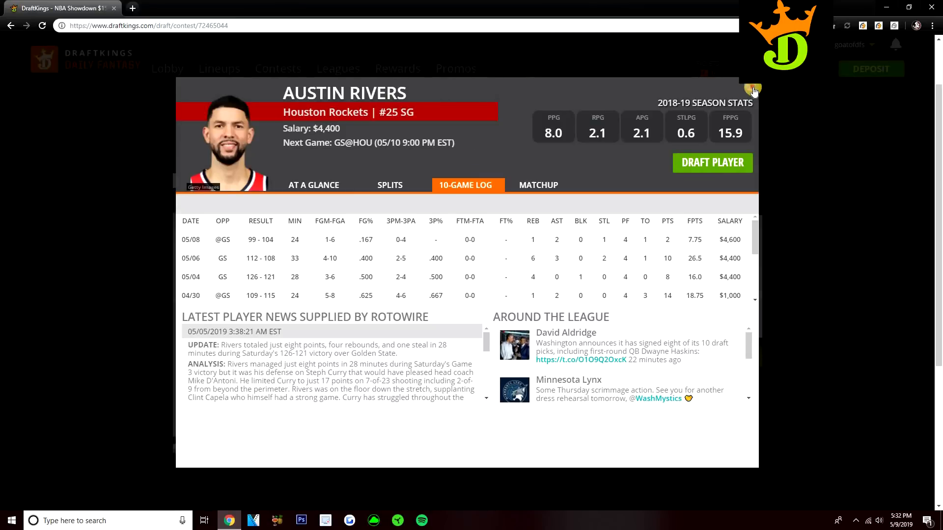
pyautogui.click(753, 89)
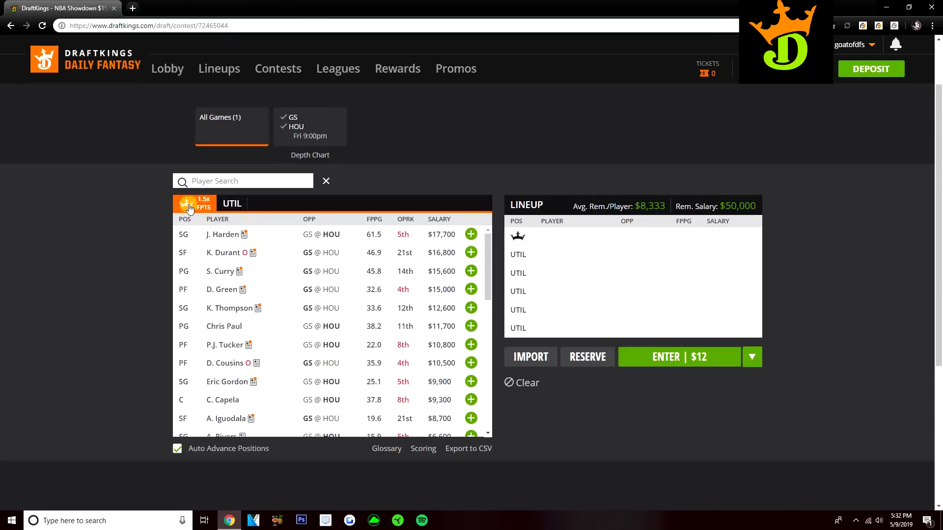
# Step: Make S. Curry captain and fill the lineup with Jerebko, Eric Gordon and Iguodala
pyautogui.click(471, 271)
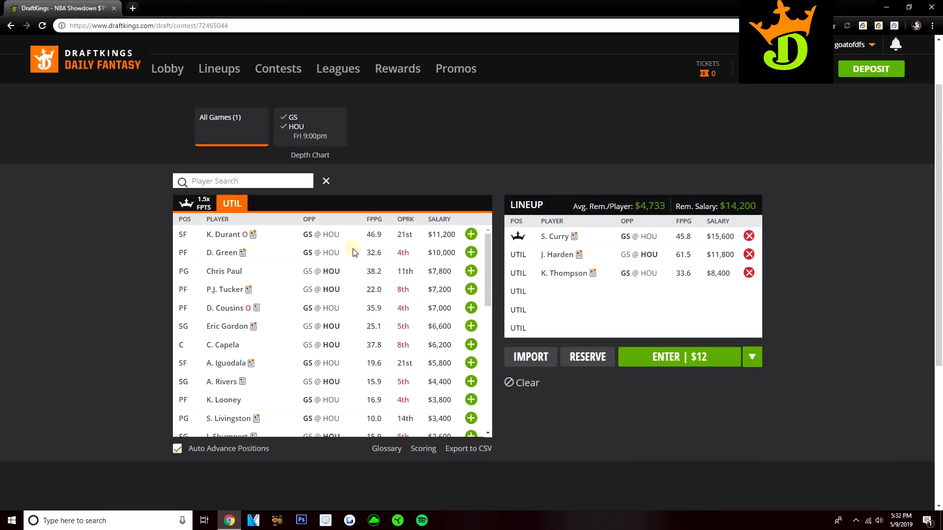
pyautogui.scroll(-3)
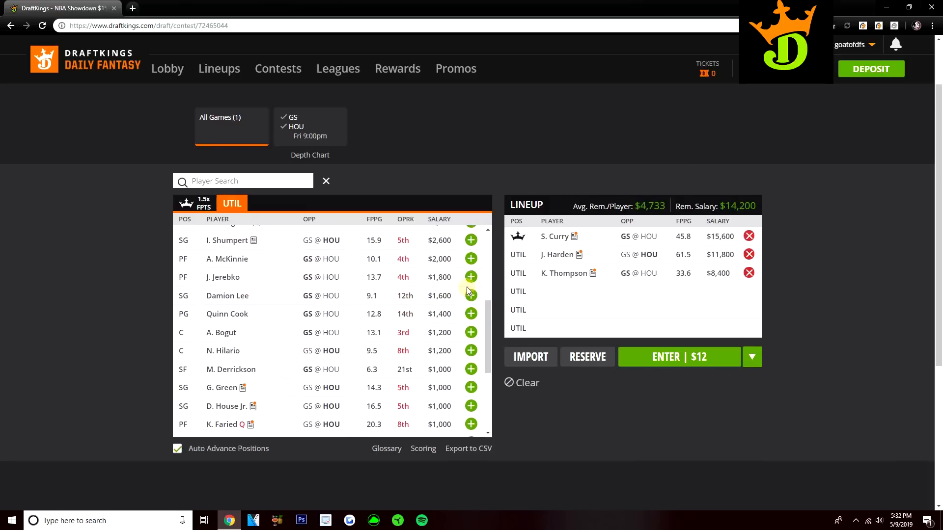
pyautogui.click(471, 277)
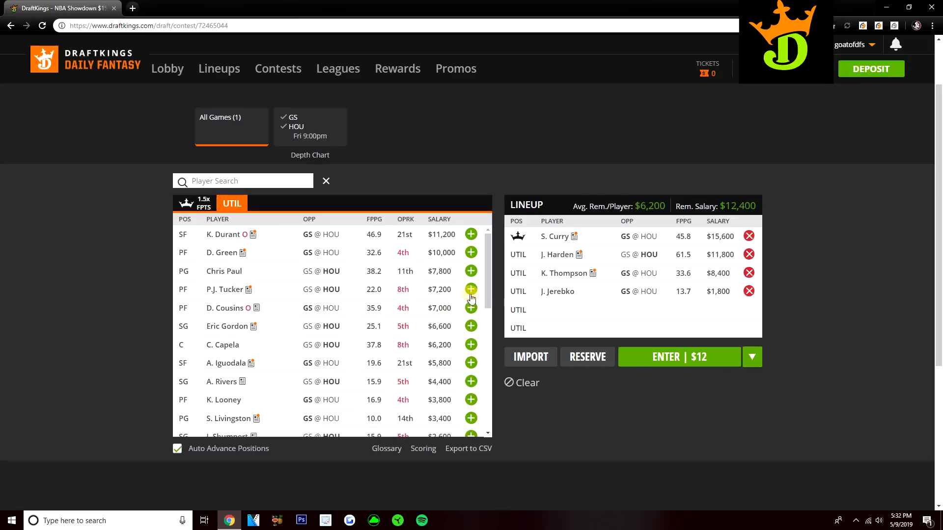
pyautogui.click(471, 326)
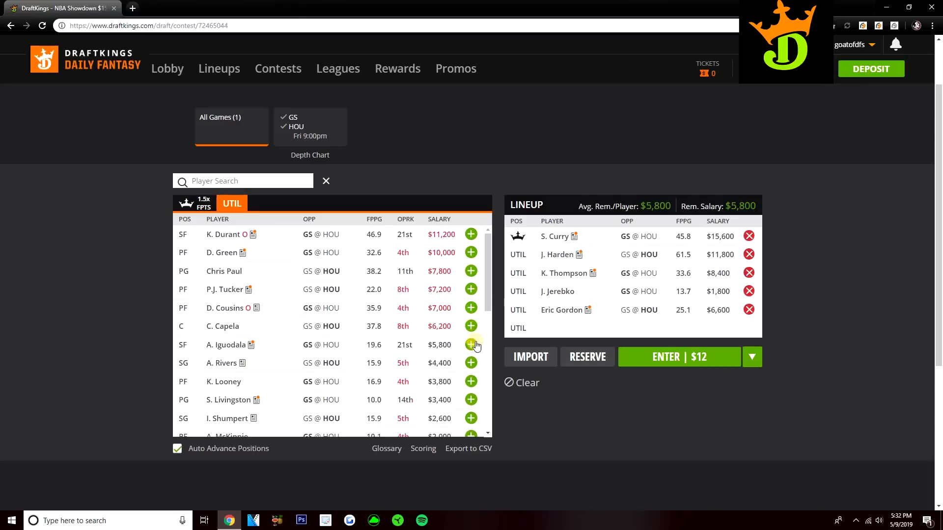
pyautogui.click(471, 344)
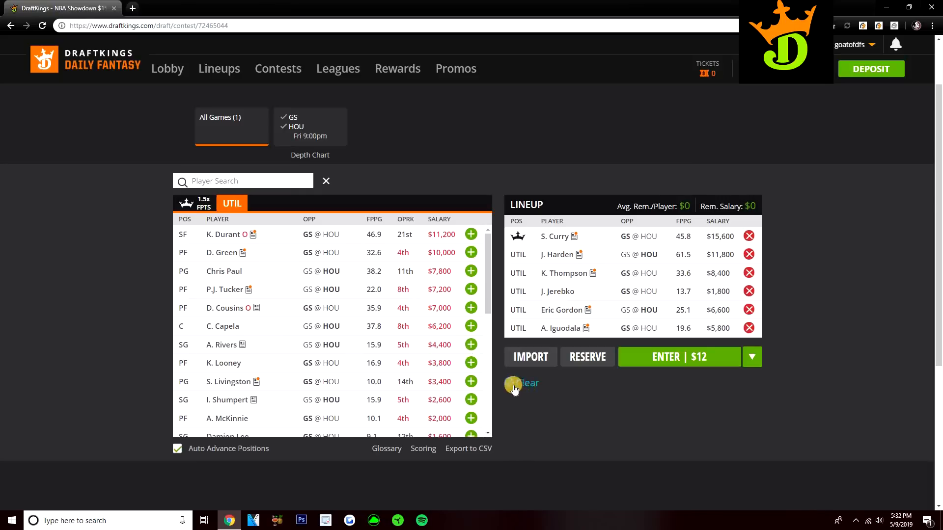
pyautogui.moveTo(520, 388)
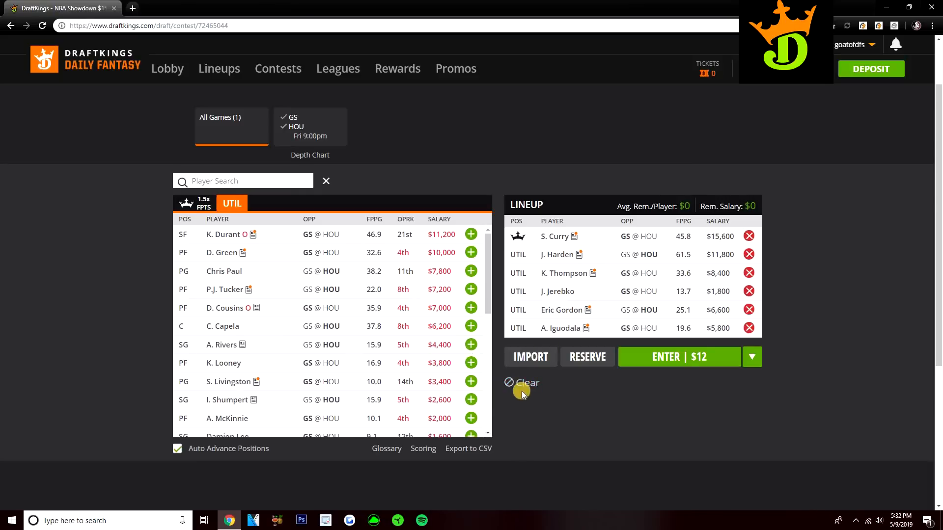
pyautogui.moveTo(527, 383)
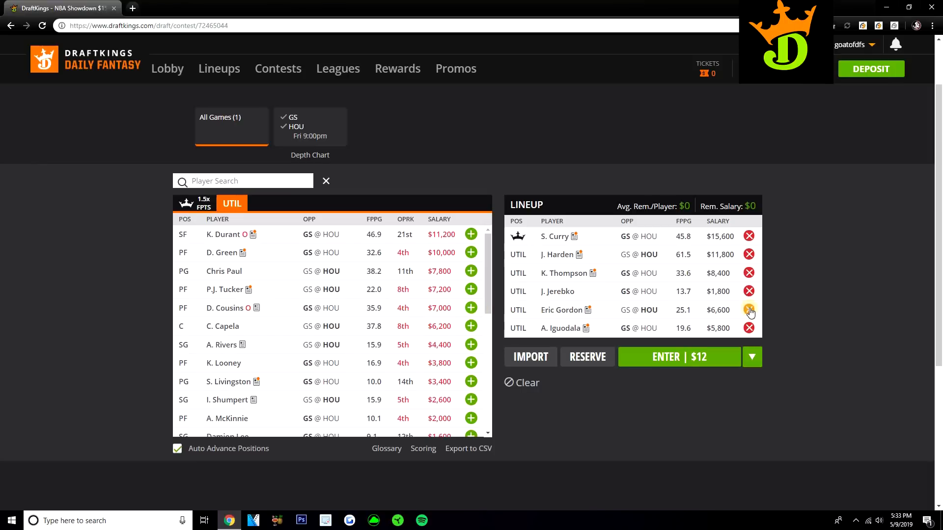
# Step: Swap Eric Gordon out for C. Capela, then restore Gordon to the lineup
pyautogui.click(750, 310)
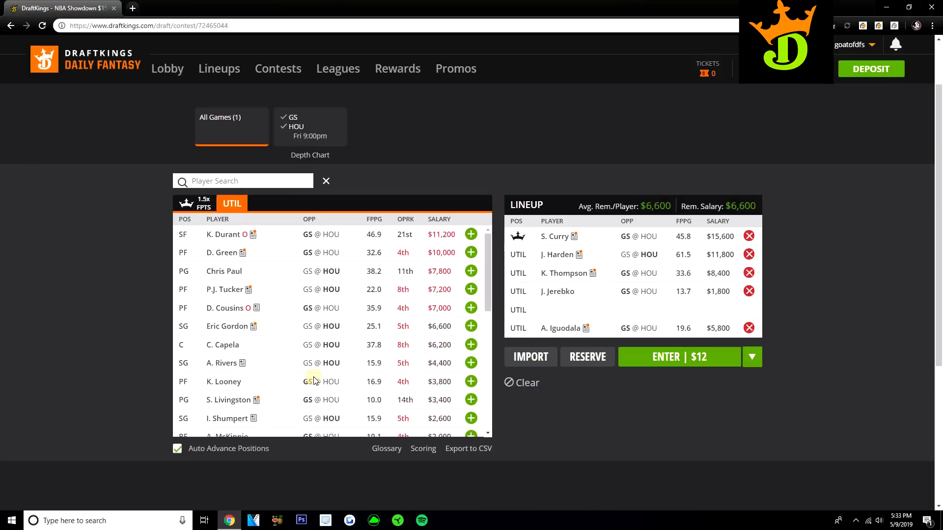
pyautogui.moveTo(241, 324)
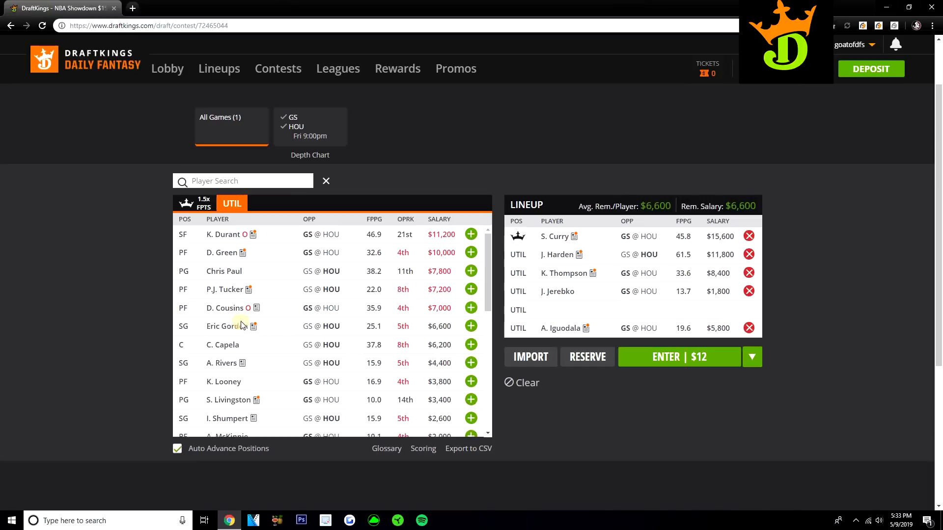
pyautogui.moveTo(471, 345)
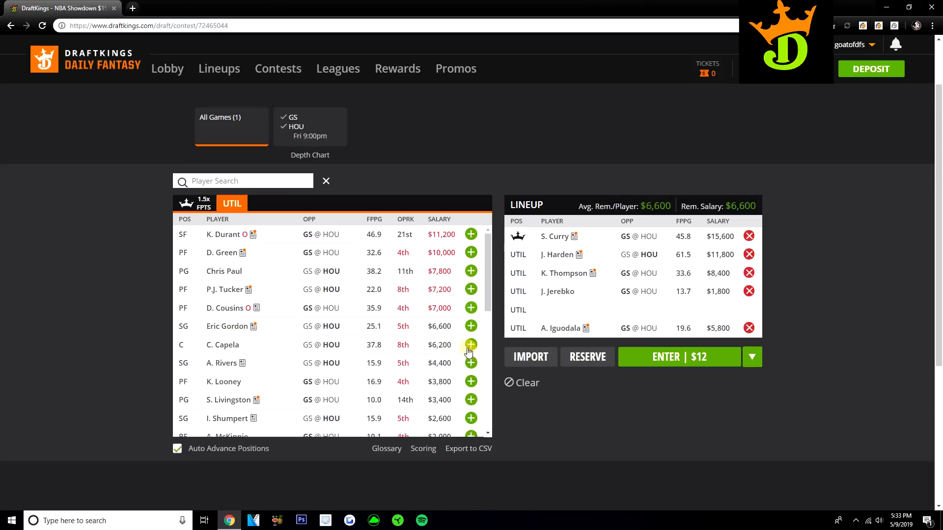
pyautogui.click(470, 345)
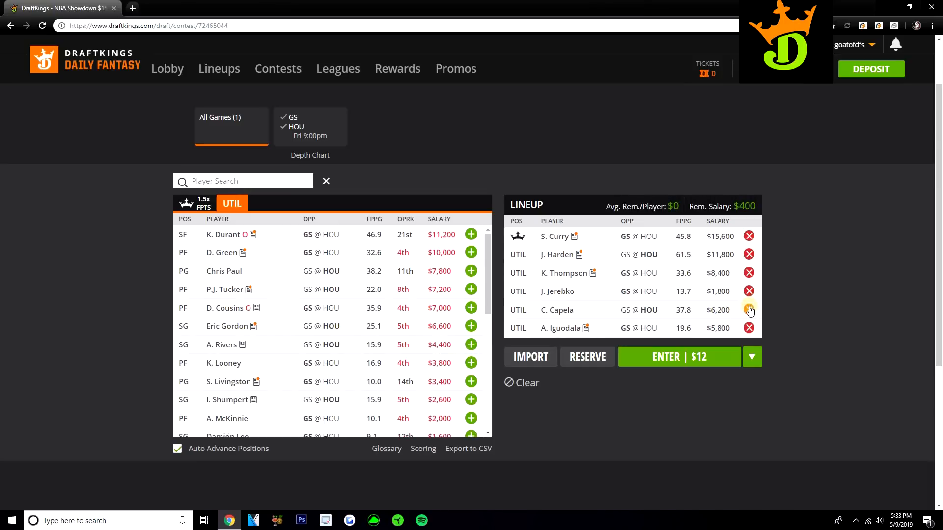
pyautogui.click(748, 310)
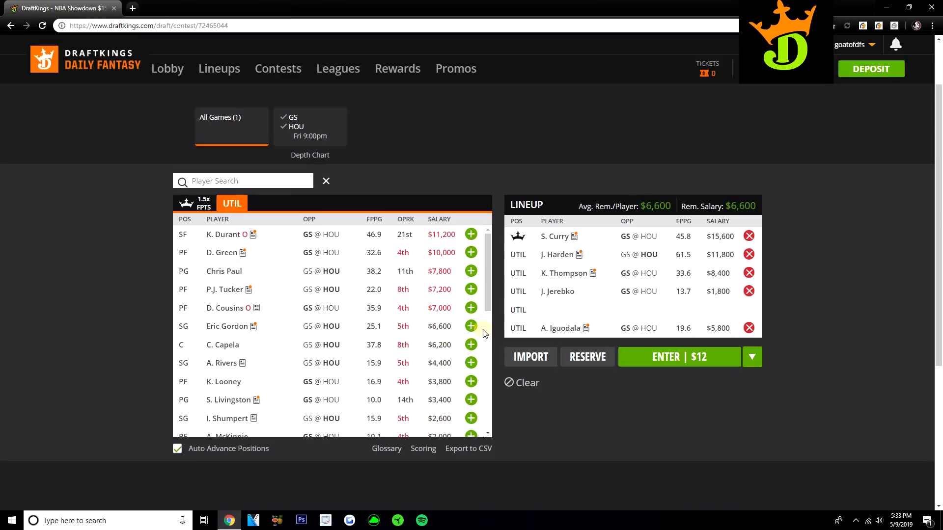
pyautogui.scroll(-3)
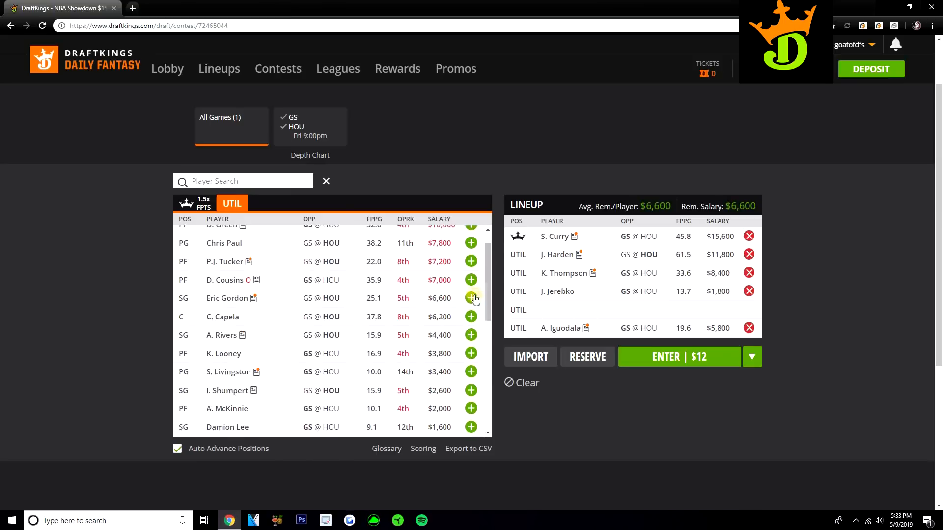
pyautogui.click(471, 298)
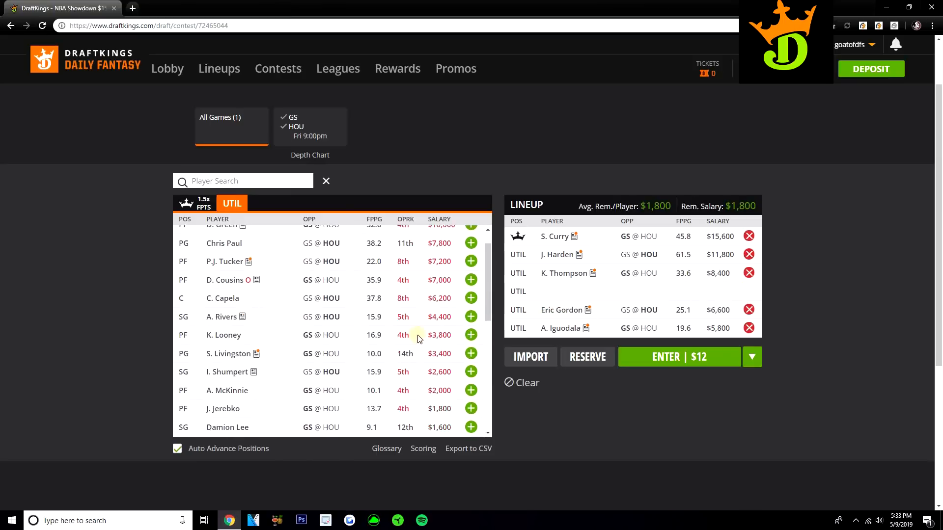
# Step: Remove Eric Gordon again and clear the entire lineup back to $50,000
pyautogui.scroll(-3)
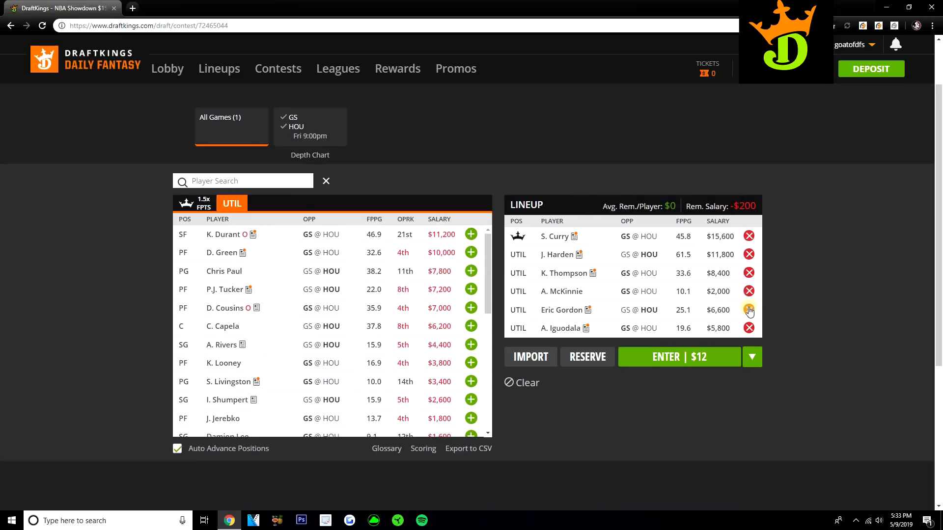
pyautogui.click(749, 310)
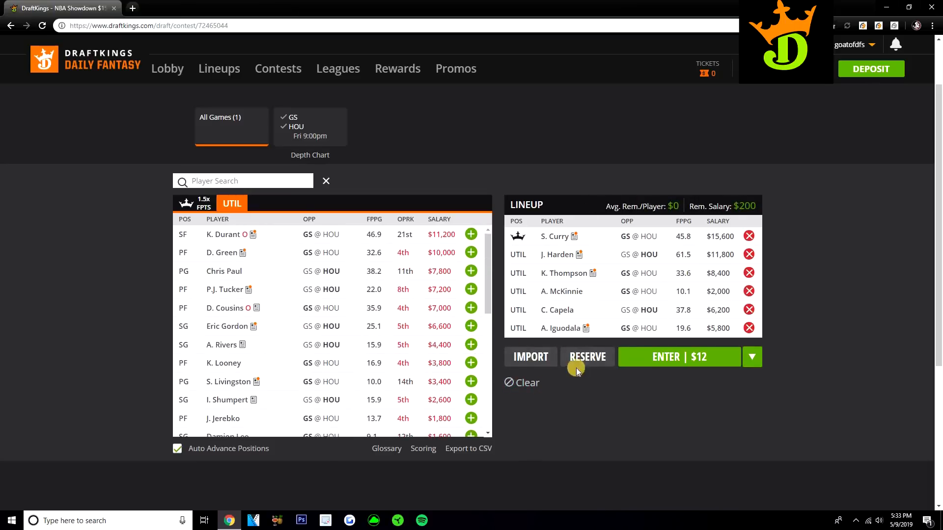
pyautogui.moveTo(522, 383)
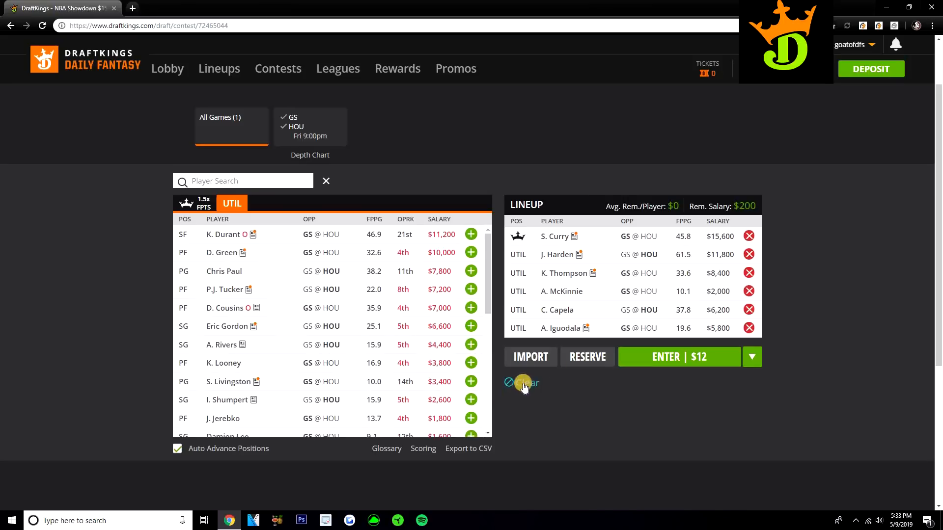
pyautogui.moveTo(523, 383)
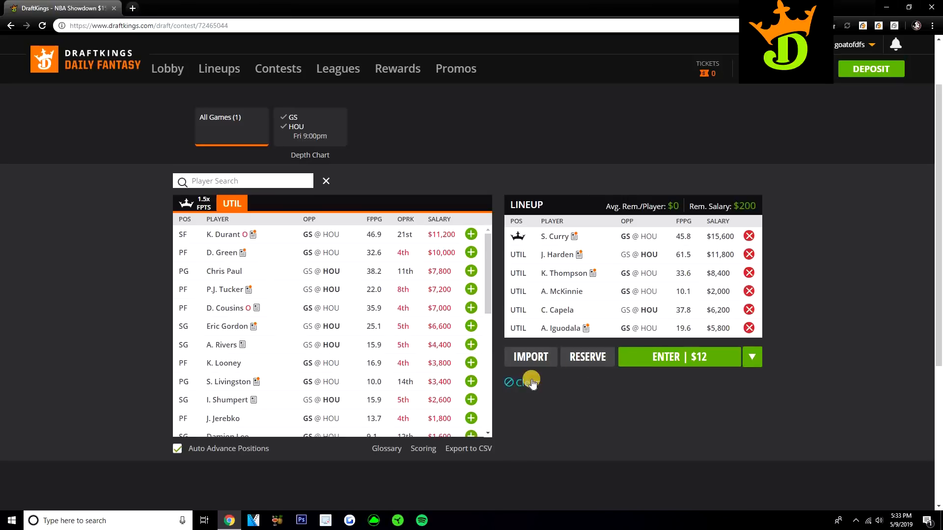
pyautogui.click(520, 382)
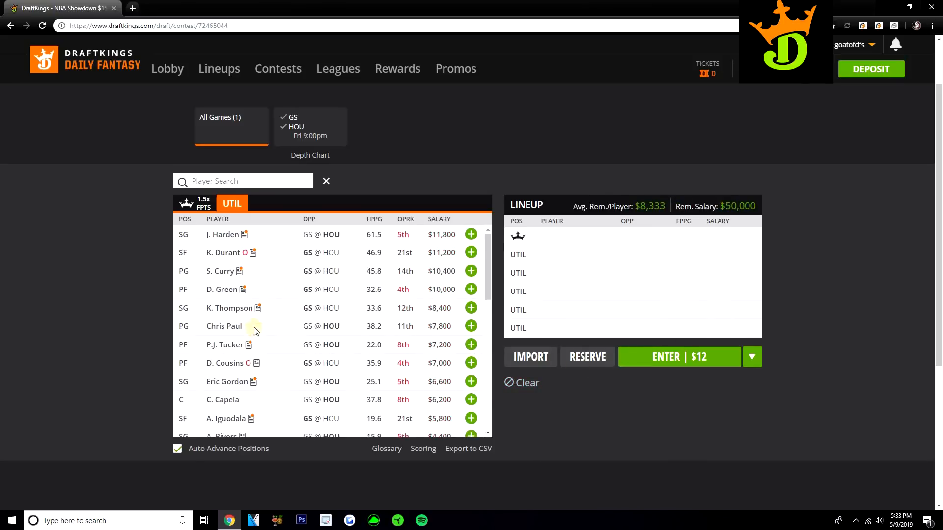